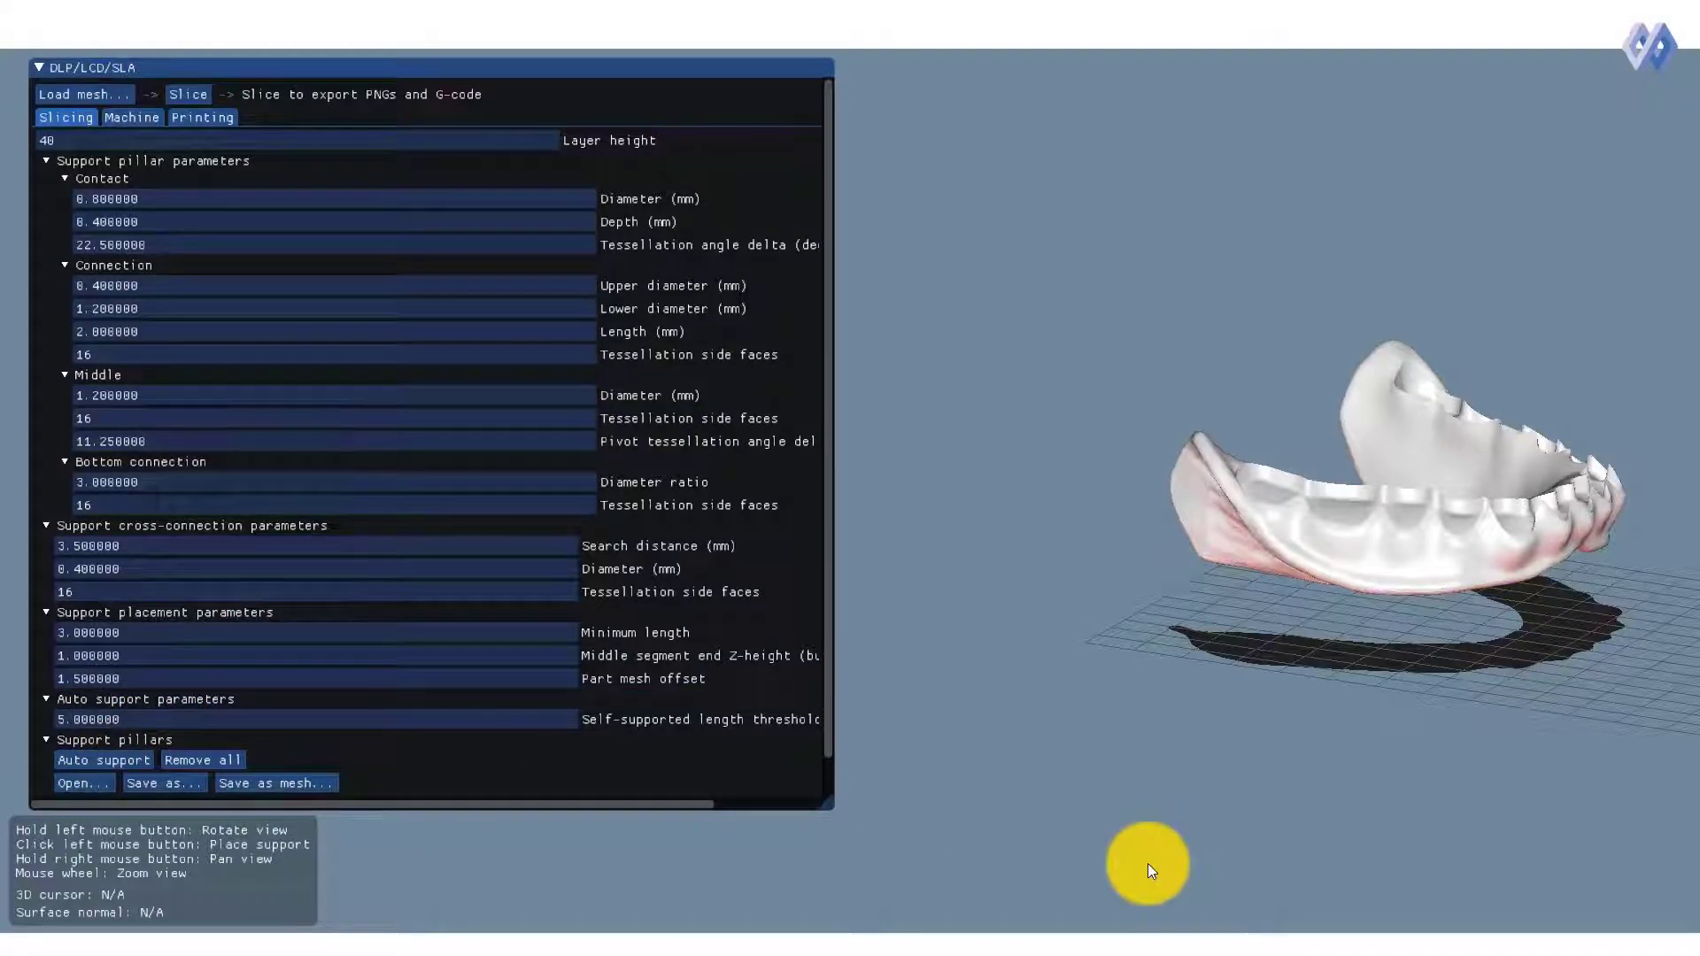
- Auto-generate cross-braced support pillars under the loaded denture
left_click(102, 758)
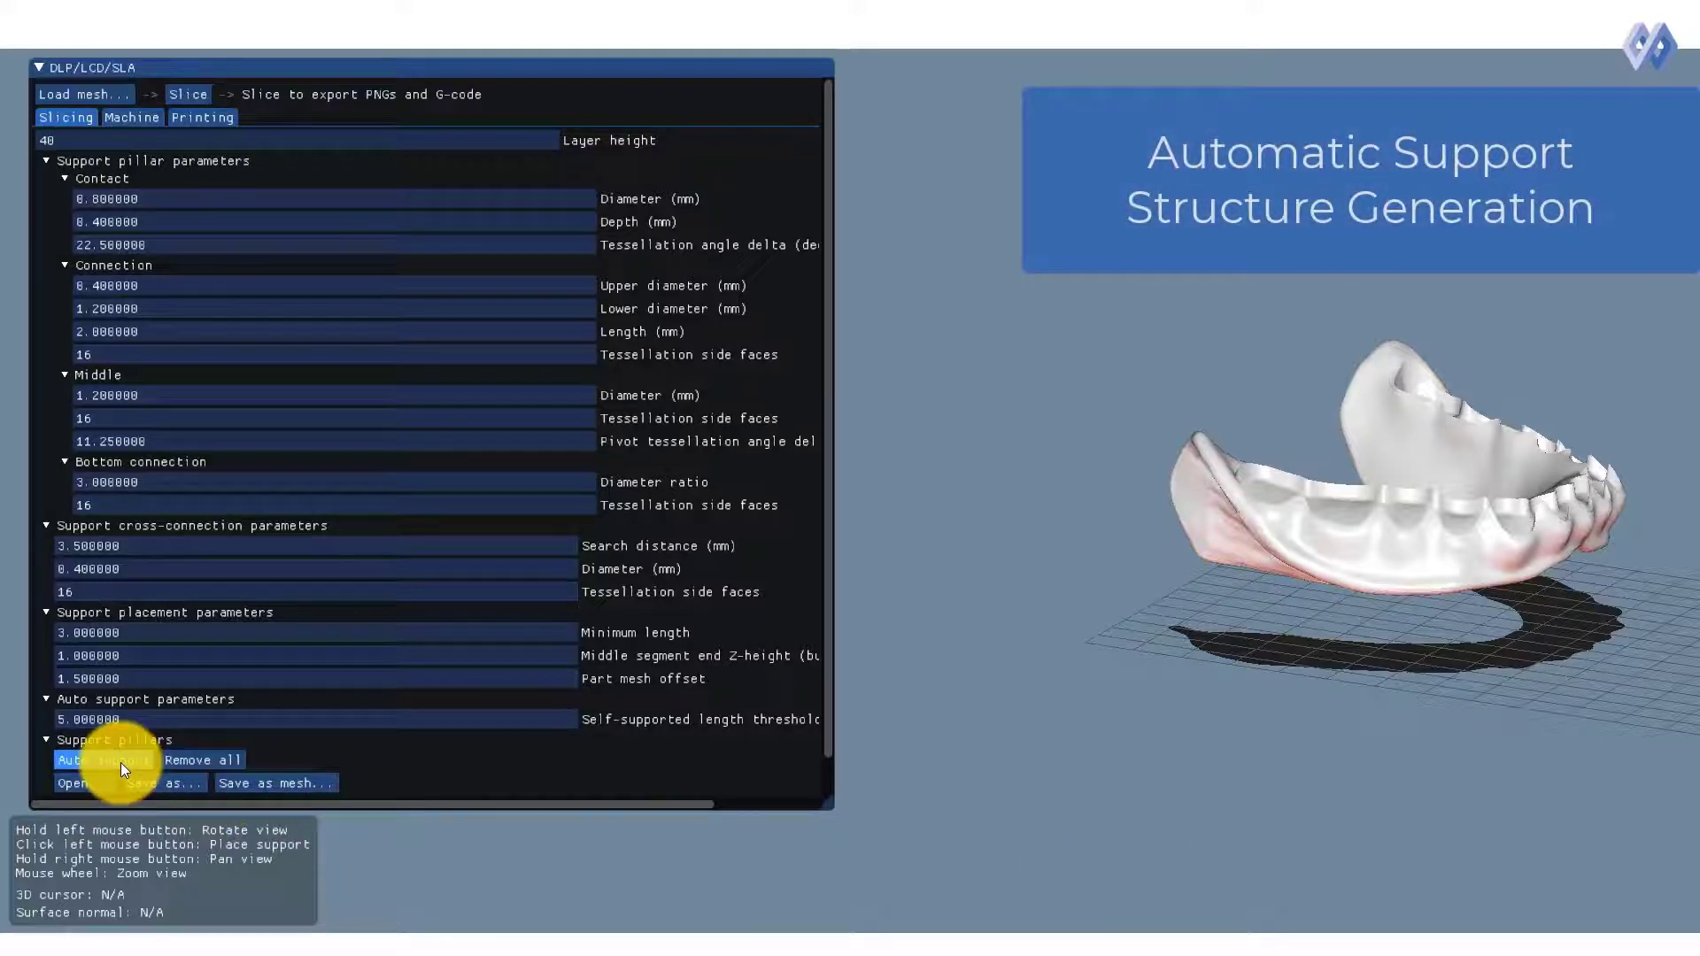
left_click(98, 759)
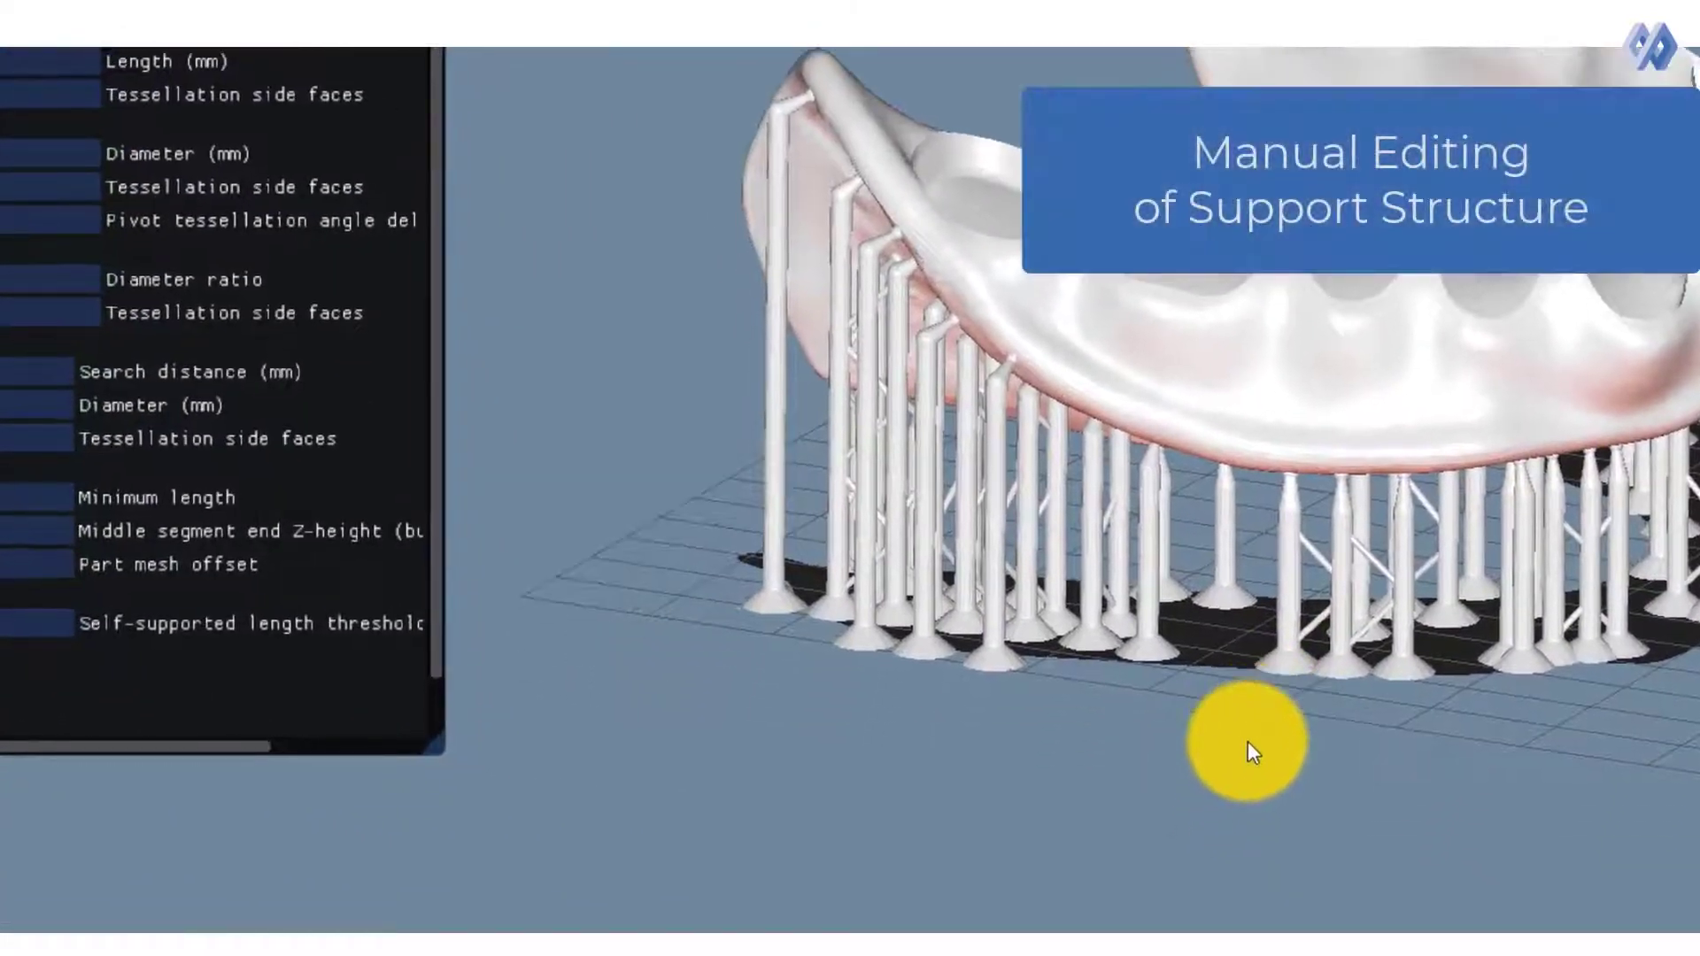
left_click_drag(1247, 750, 1209, 532)
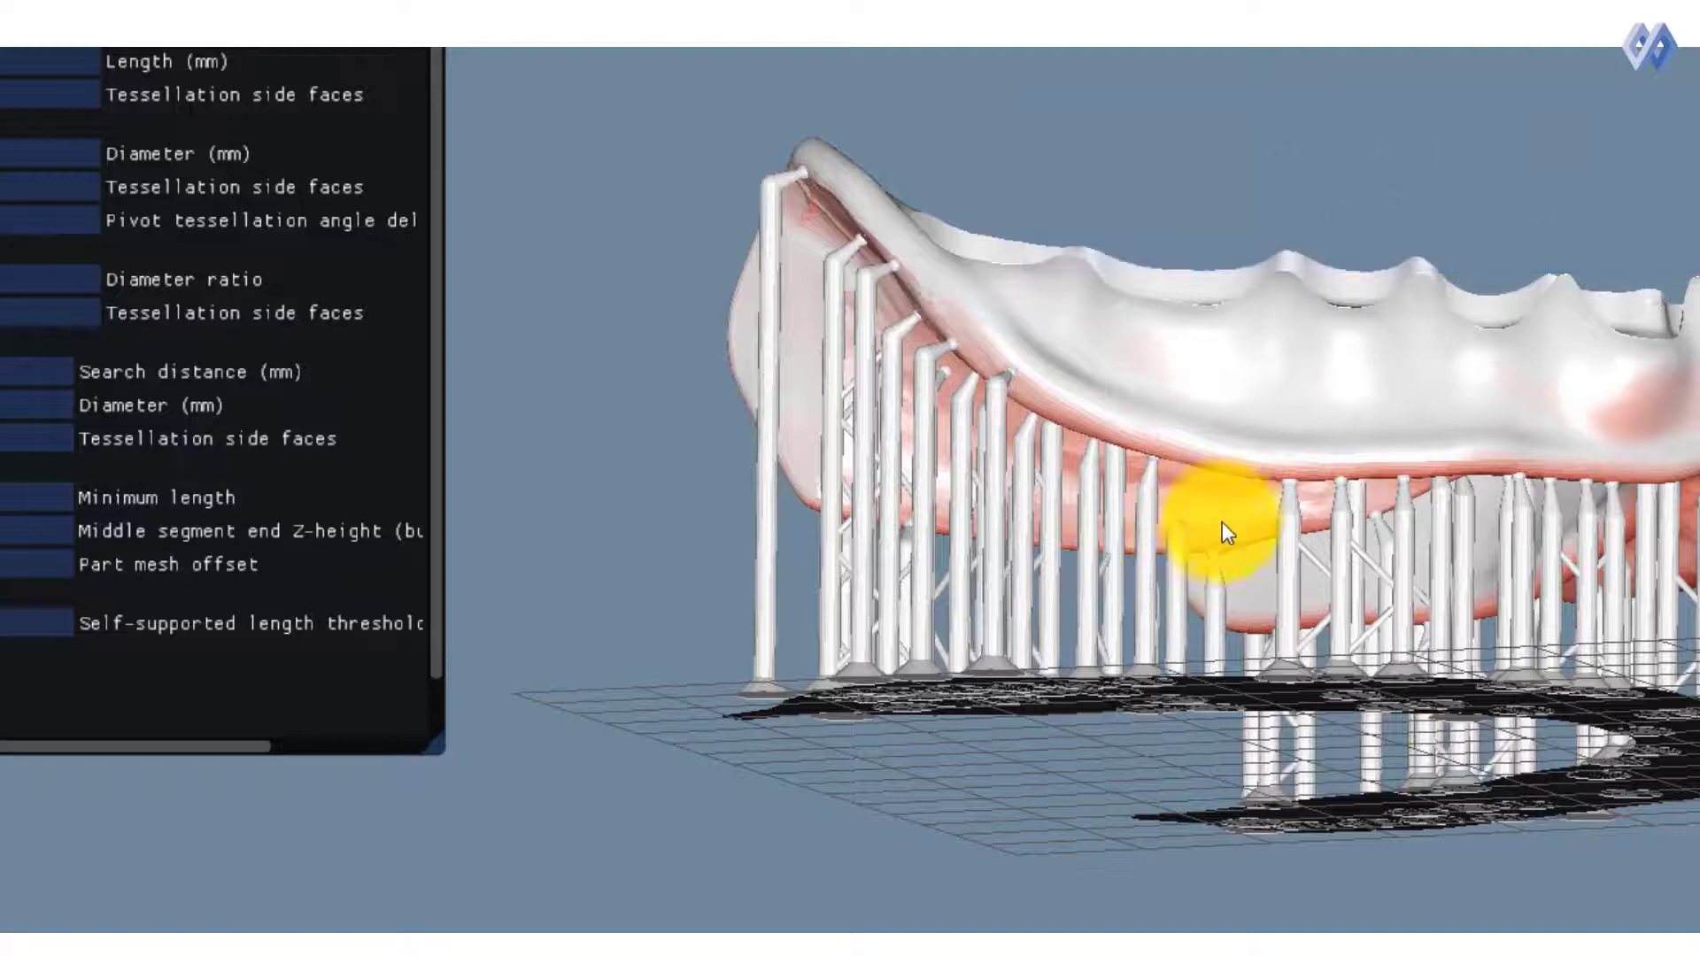
left_click_drag(1225, 532, 1236, 781)
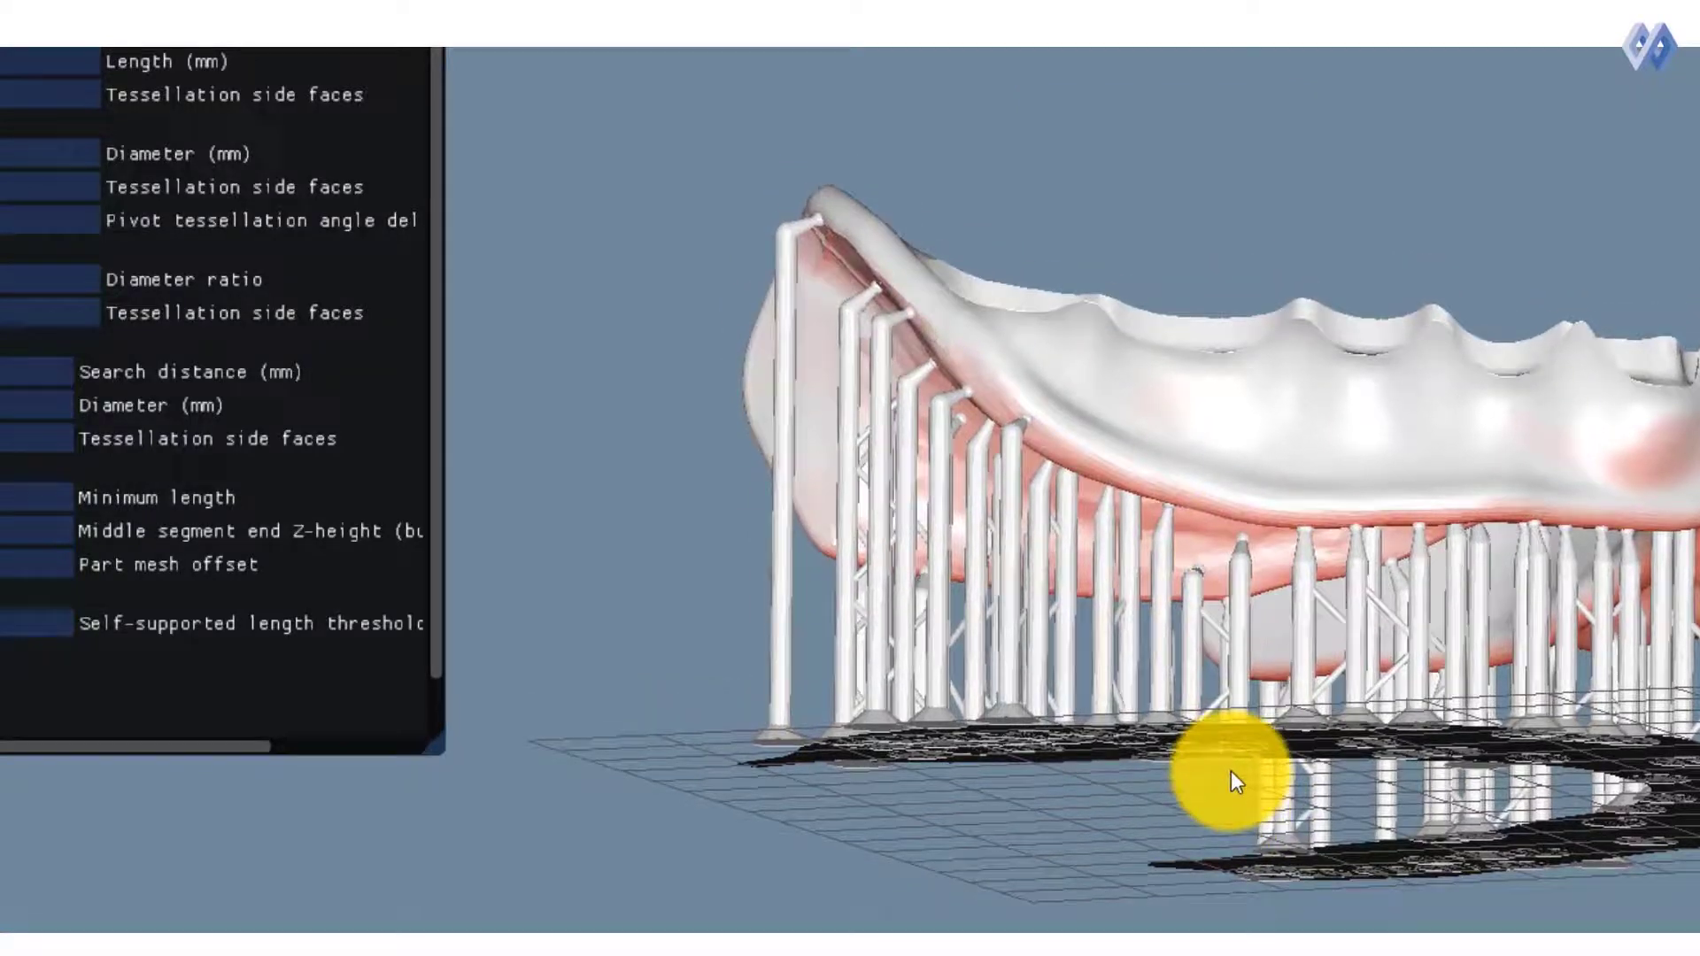
left_click_drag(1236, 781, 1318, 922)
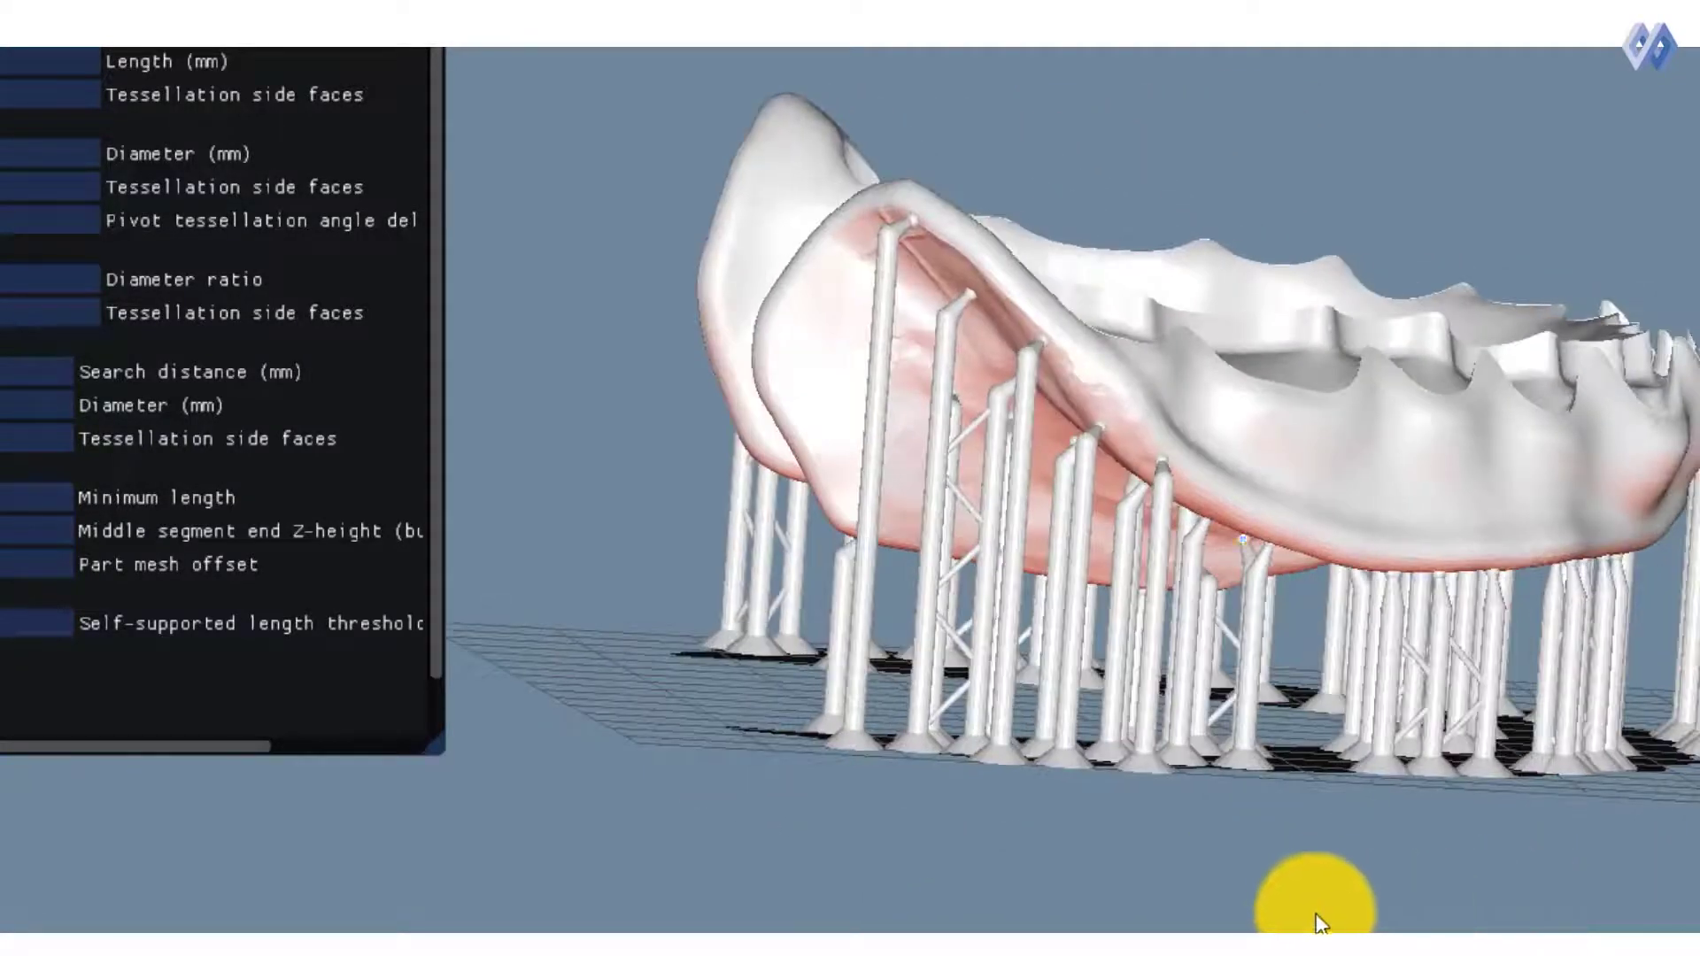
left_click_drag(1323, 921, 1003, 585)
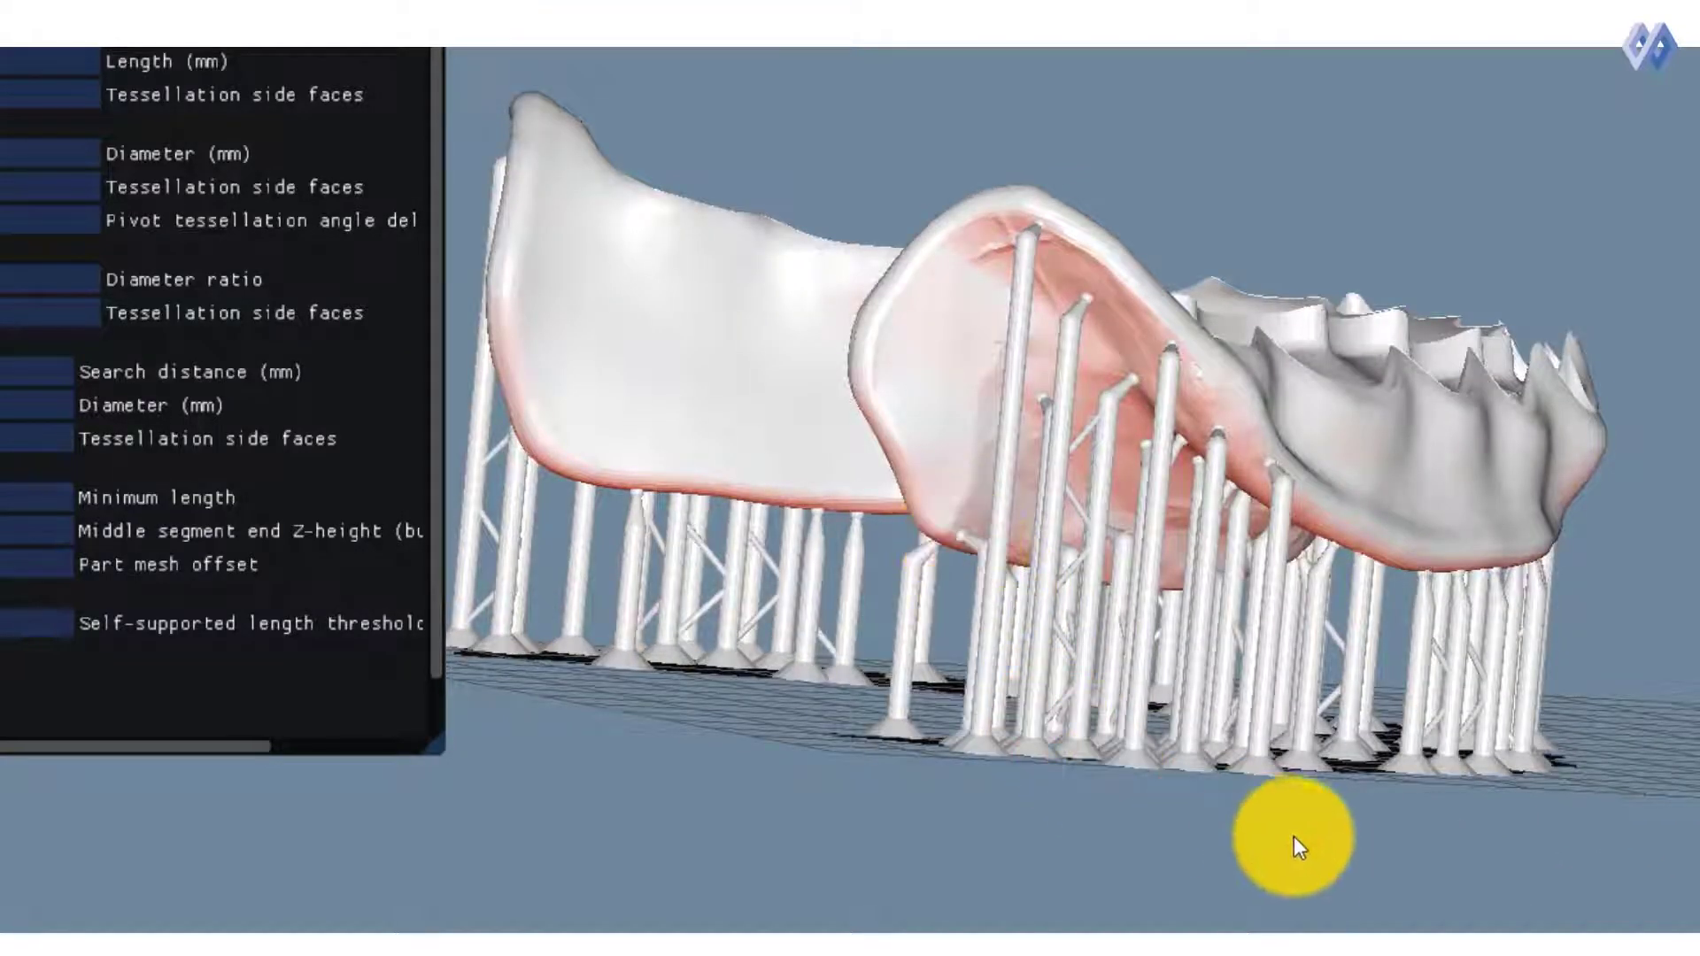
left_click_drag(1296, 846, 955, 845)
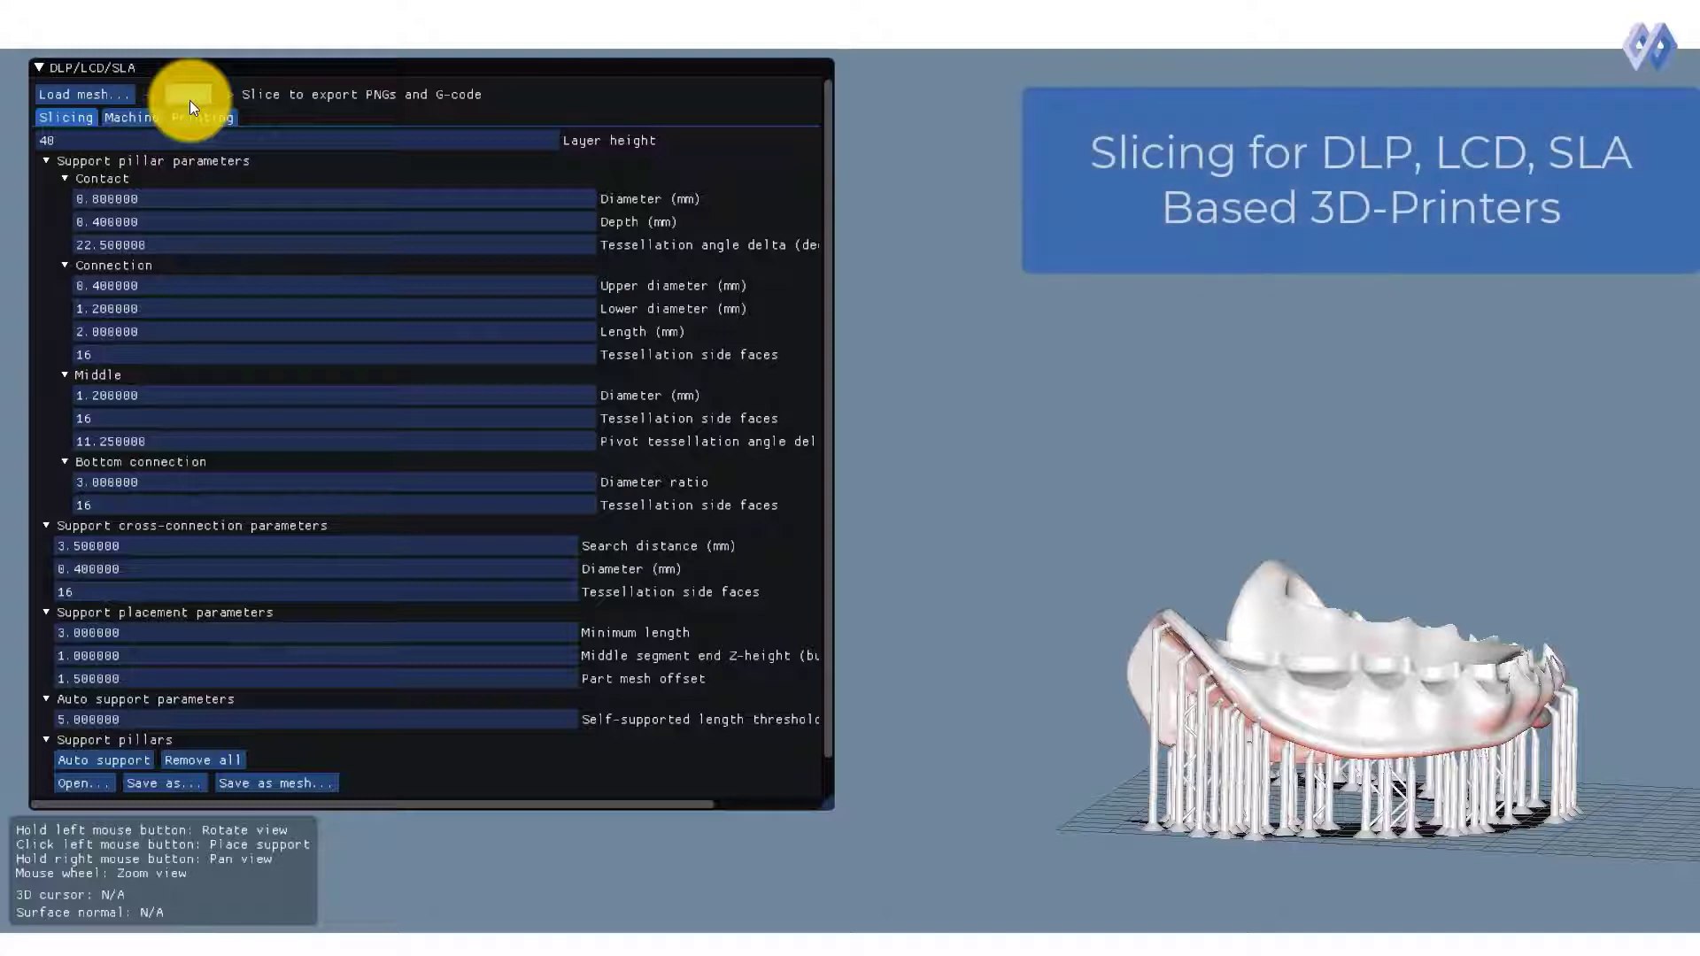
- Slice the supported denture into 771 layers and browse several layer cross-sections
left_click(194, 95)
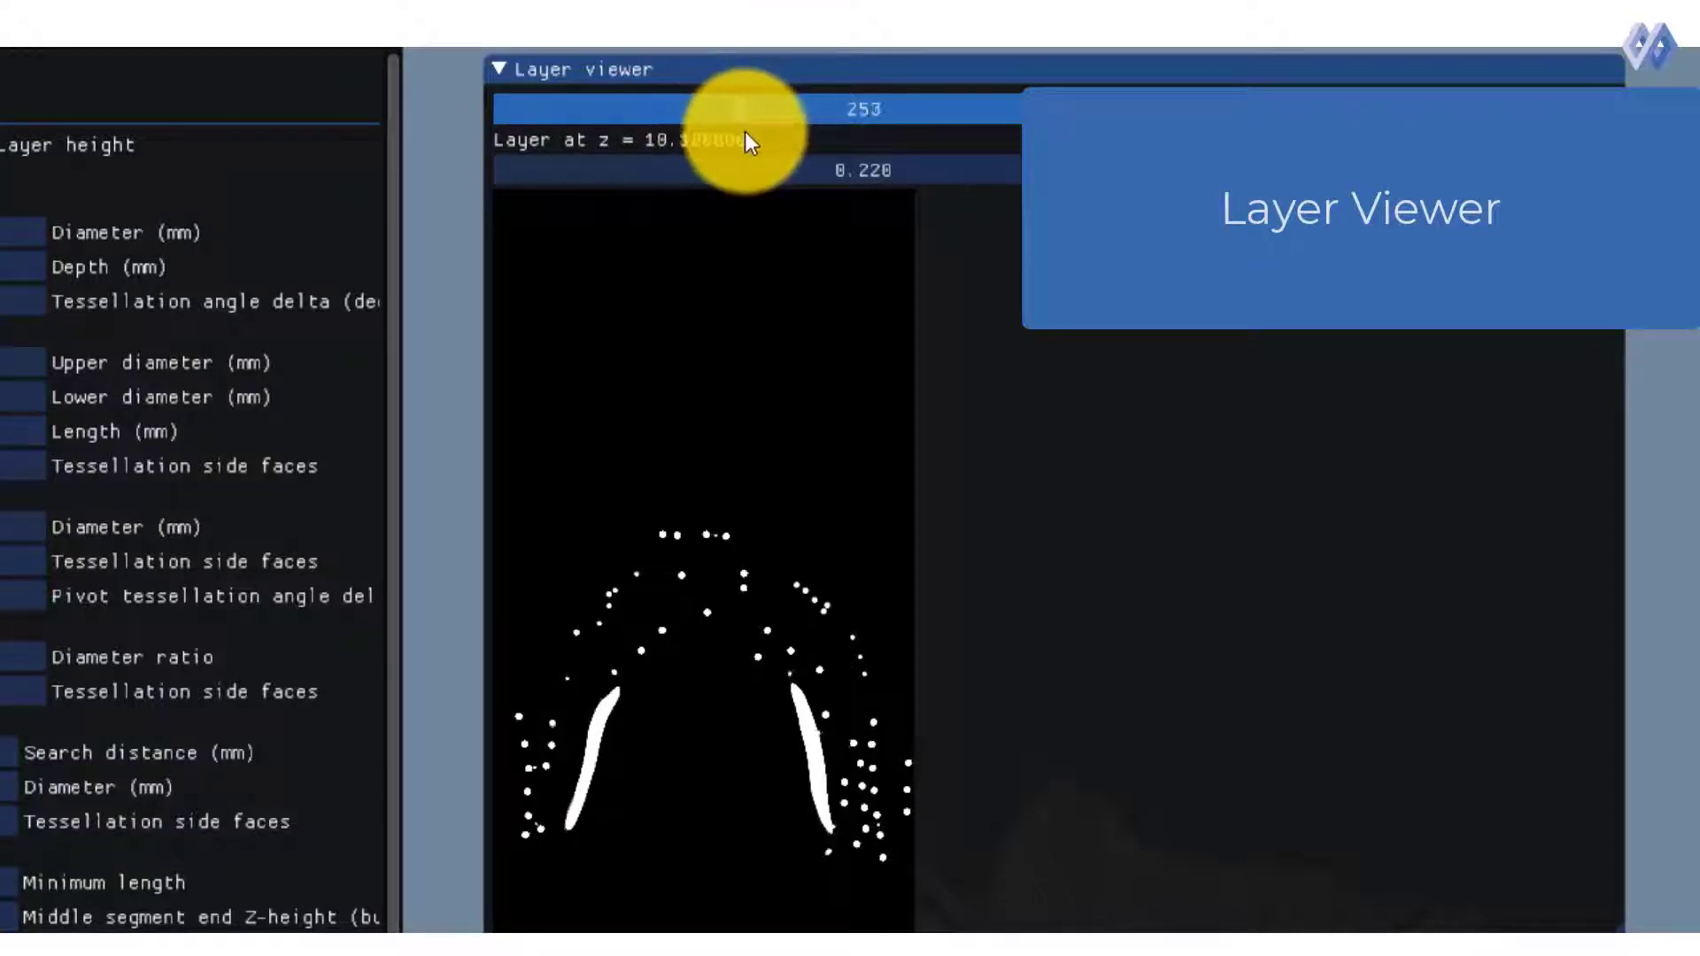
left_click_drag(748, 108, 856, 108)
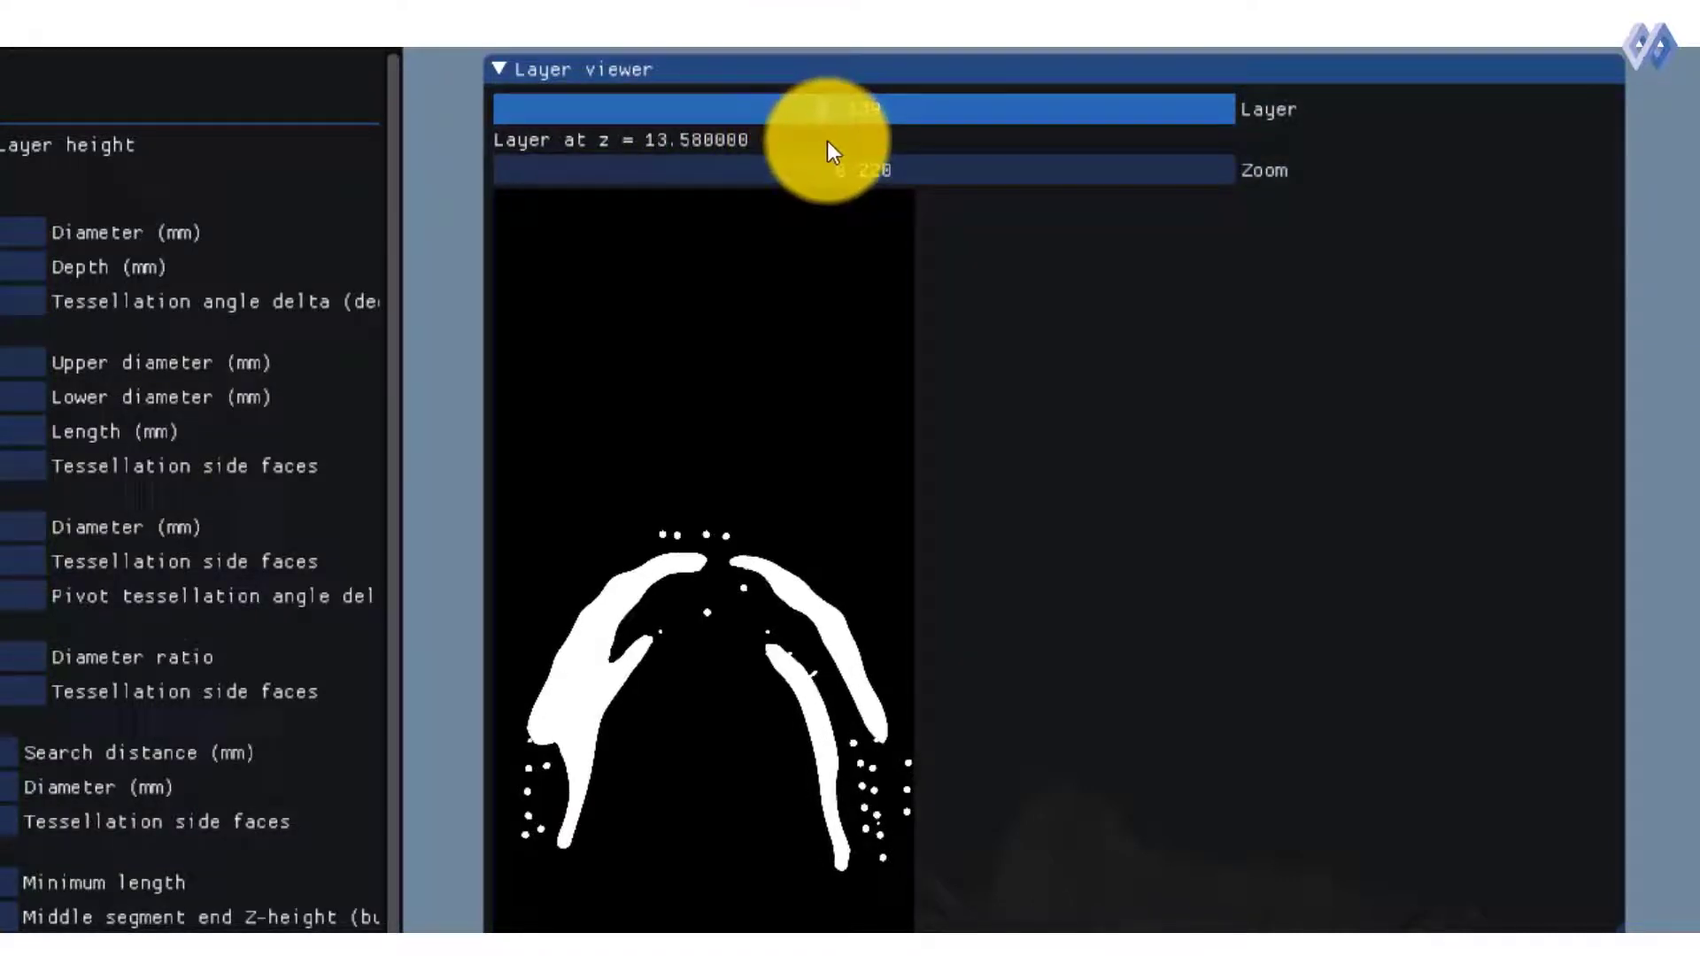
left_click_drag(824, 108, 884, 108)
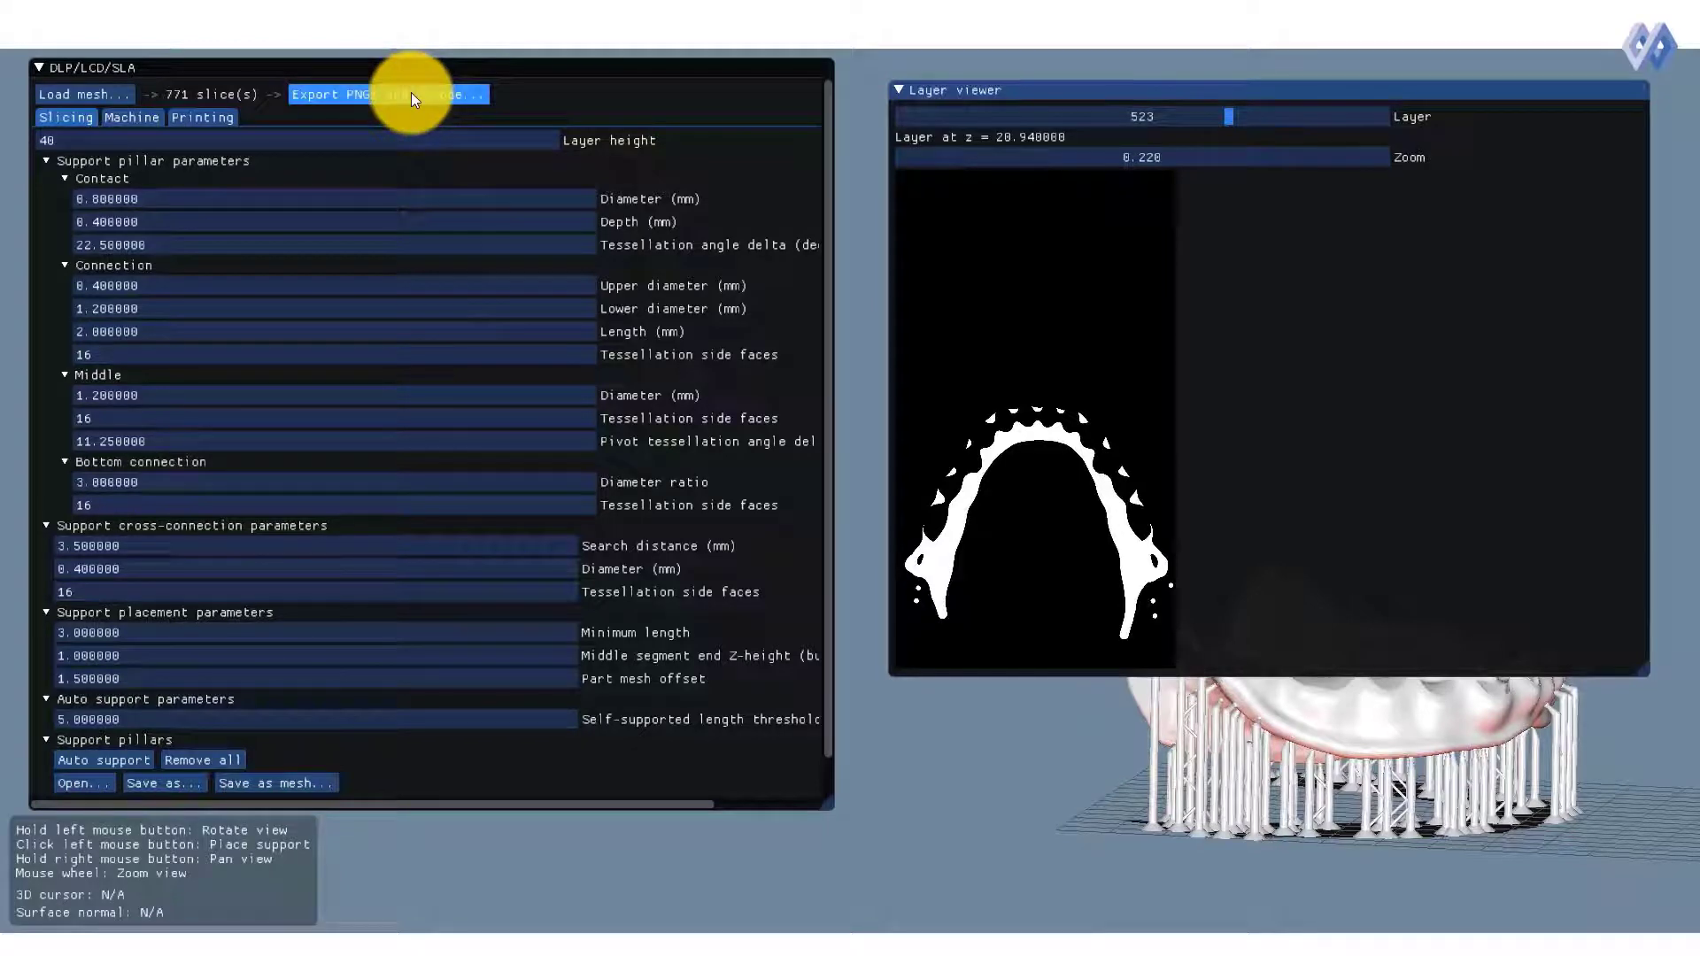
- Export the layer PNGs and G-code to the Desktop\3D Print\Export folder
left_click(386, 95)
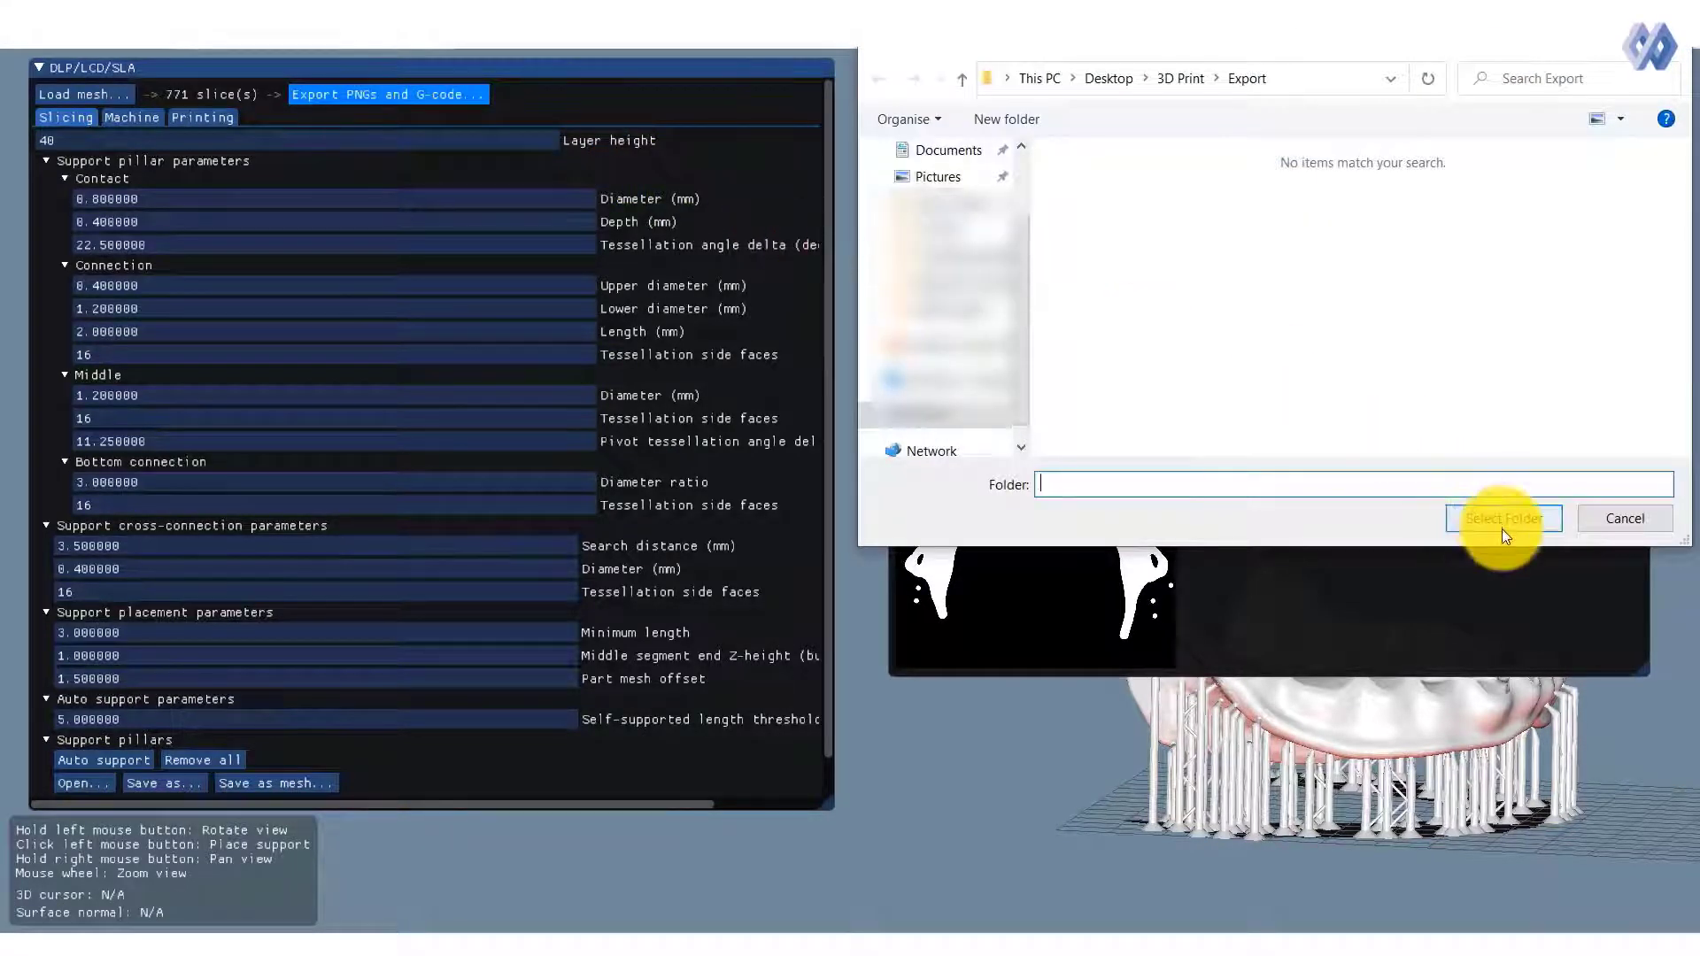
left_click(1503, 518)
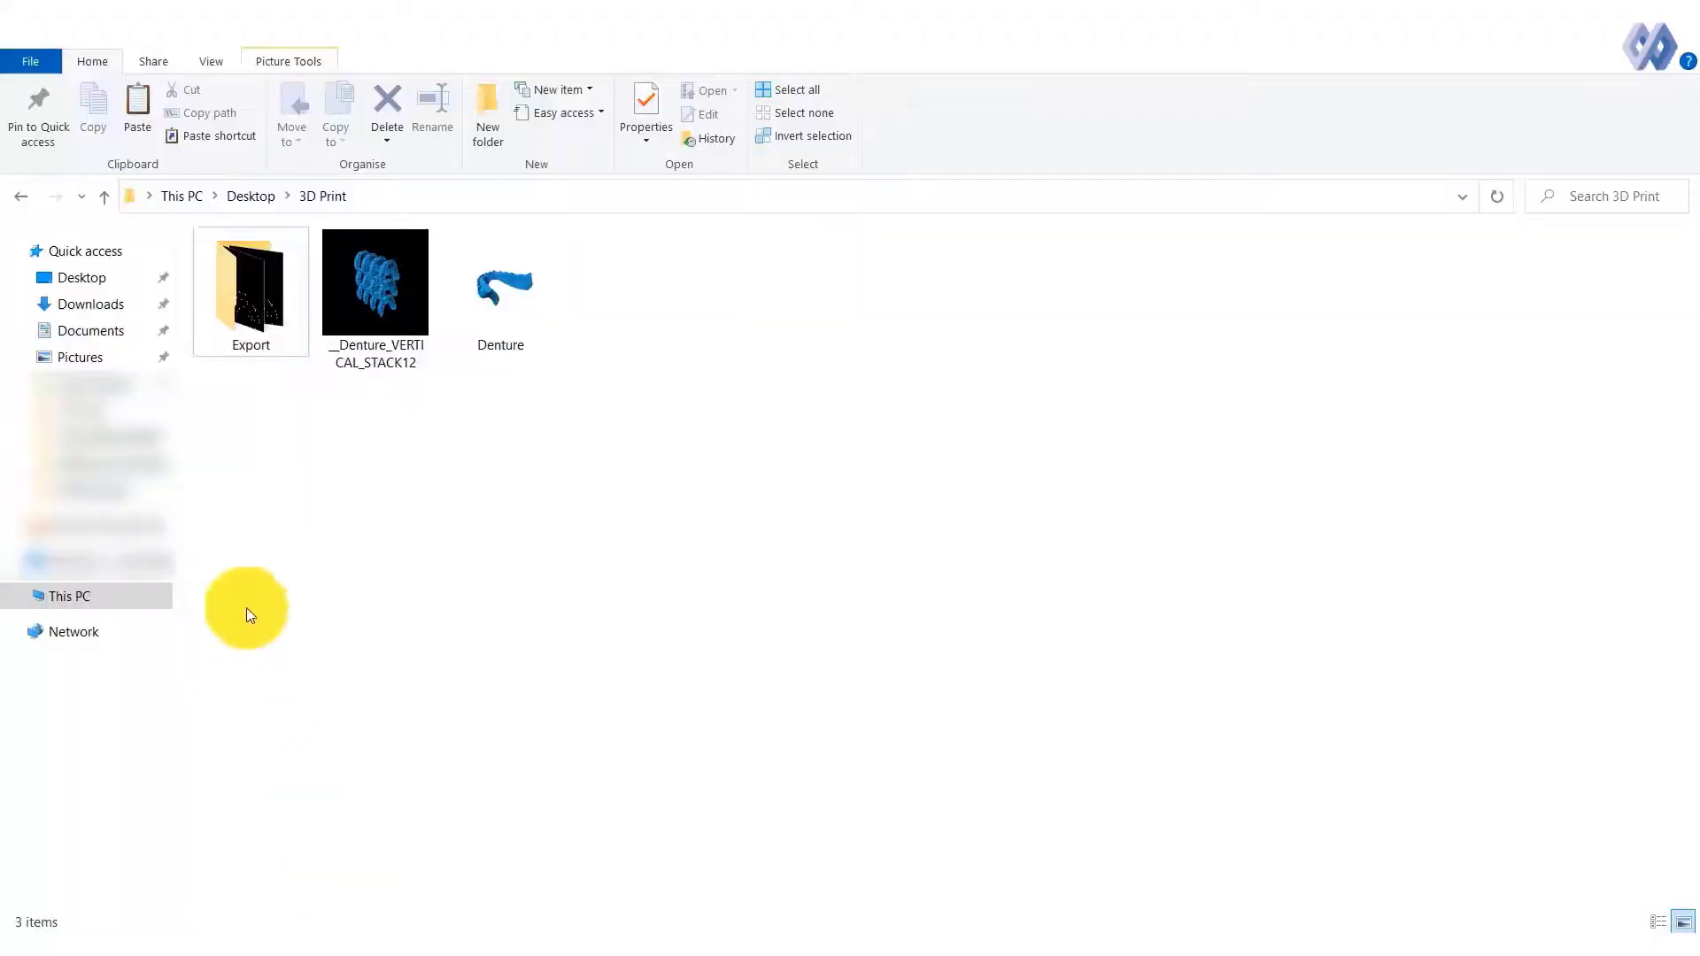
- Open the Export folder, scroll to the end and bring up run.gcode's context menu
double_click(250, 281)
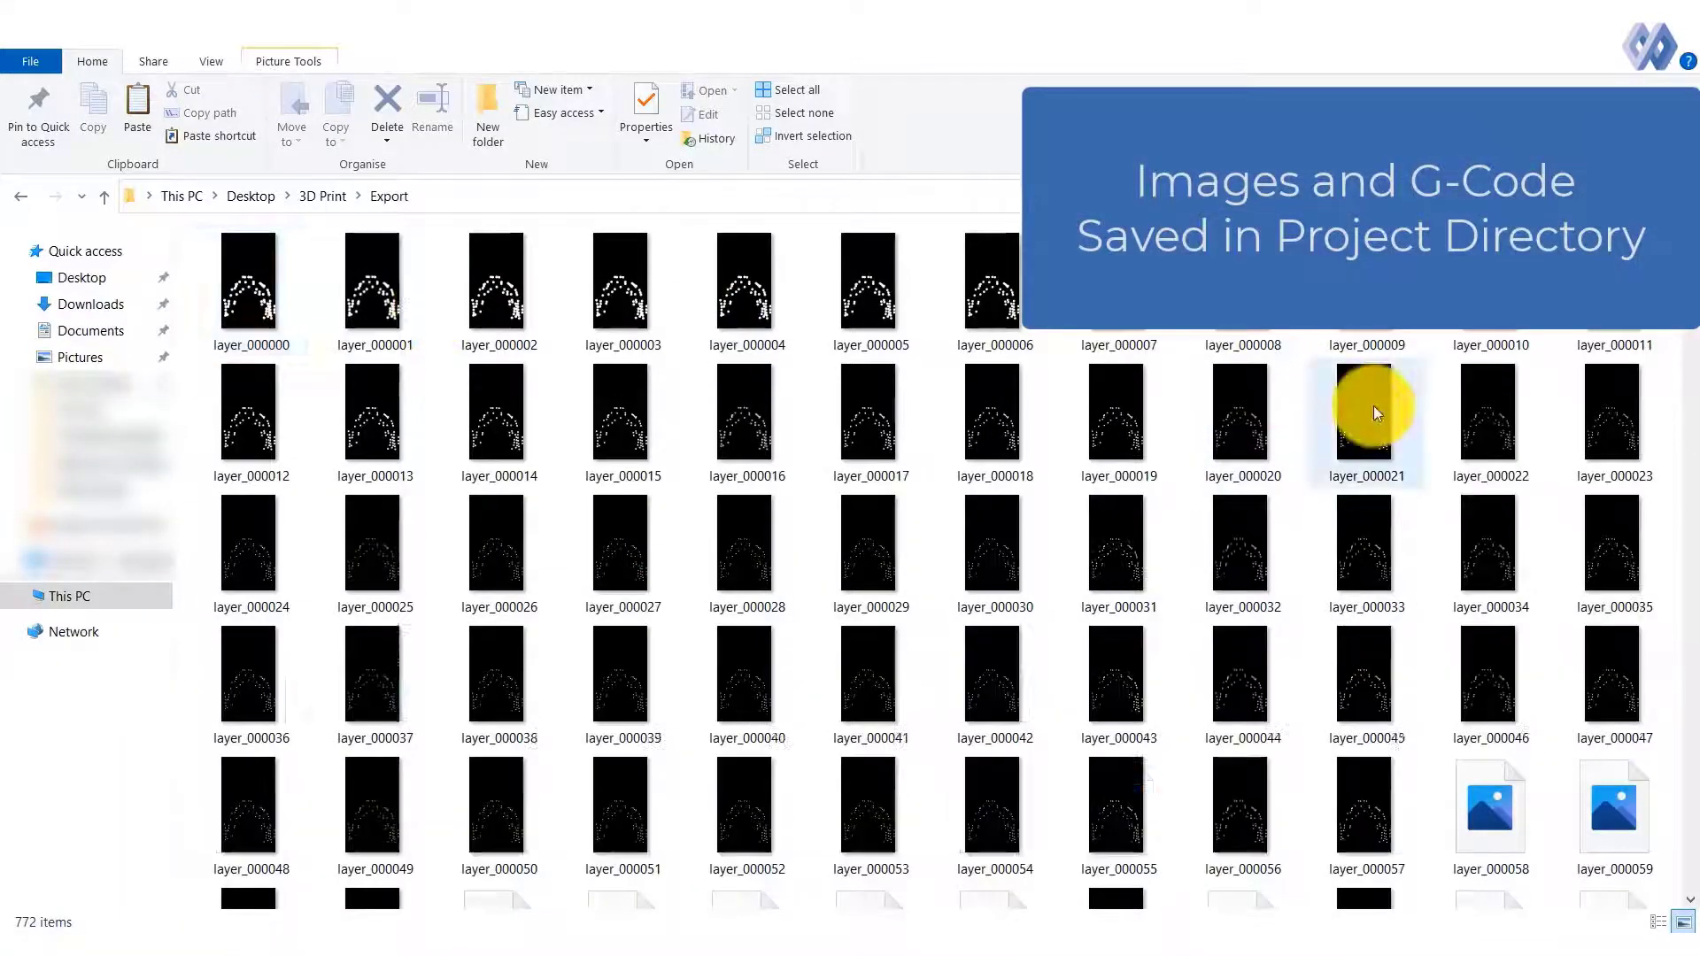
mouse_move(1313, 334)
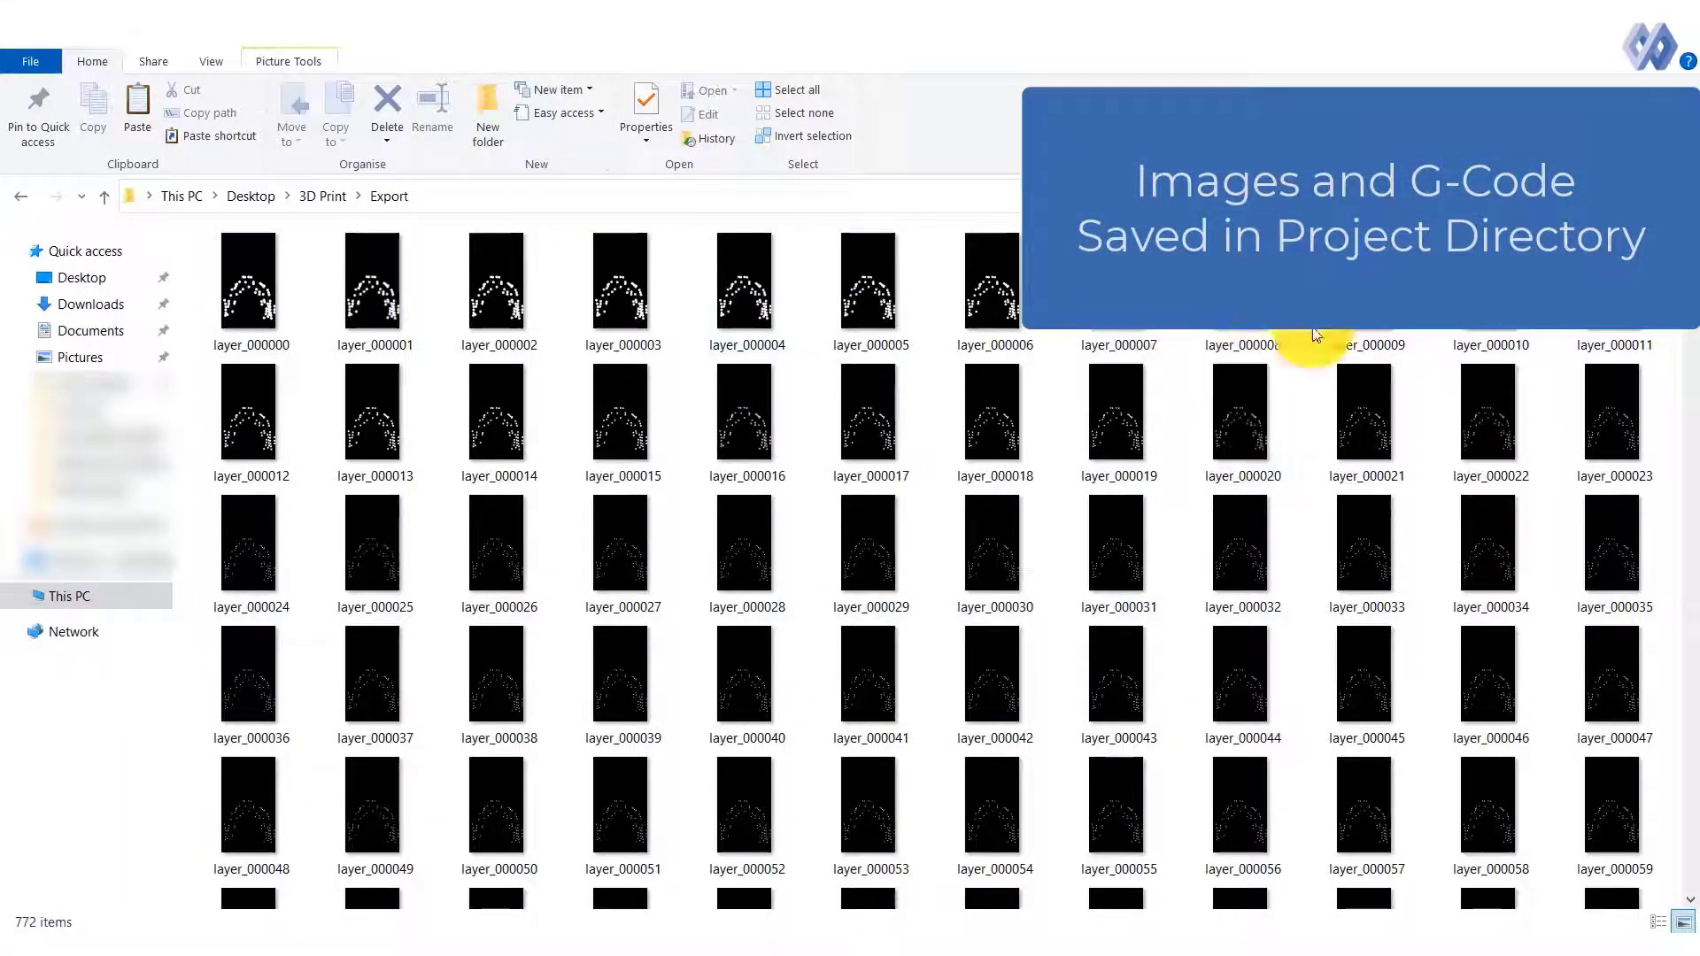
scroll("down", 3)
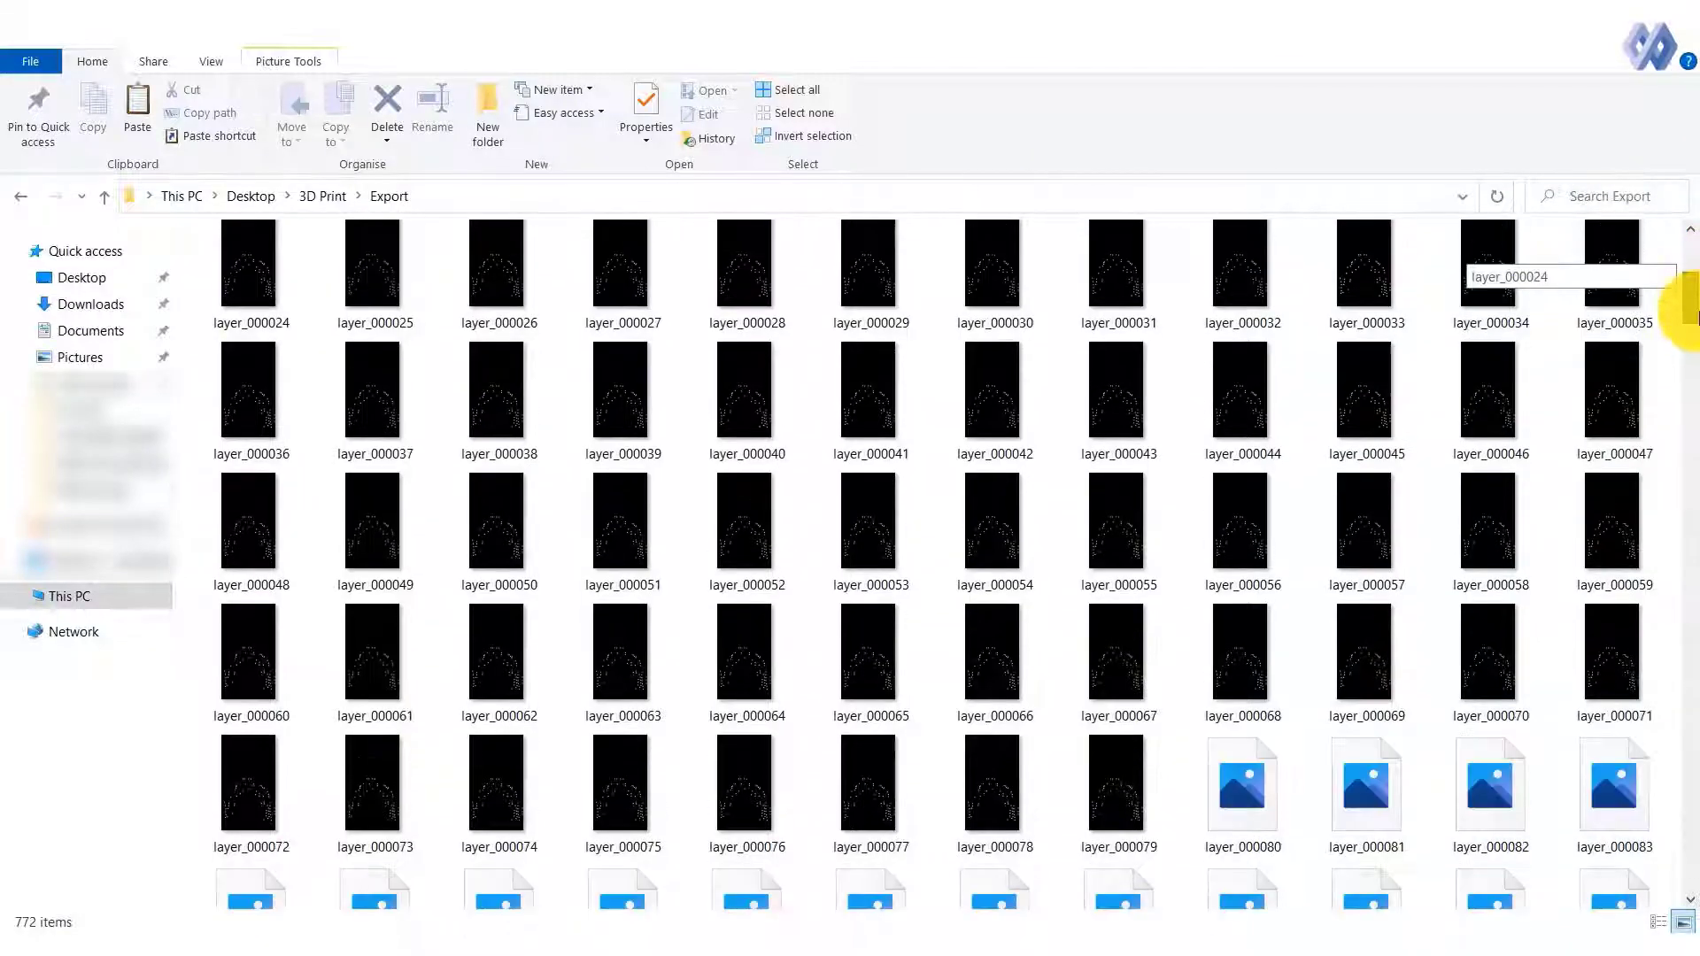
scroll("down", 3)
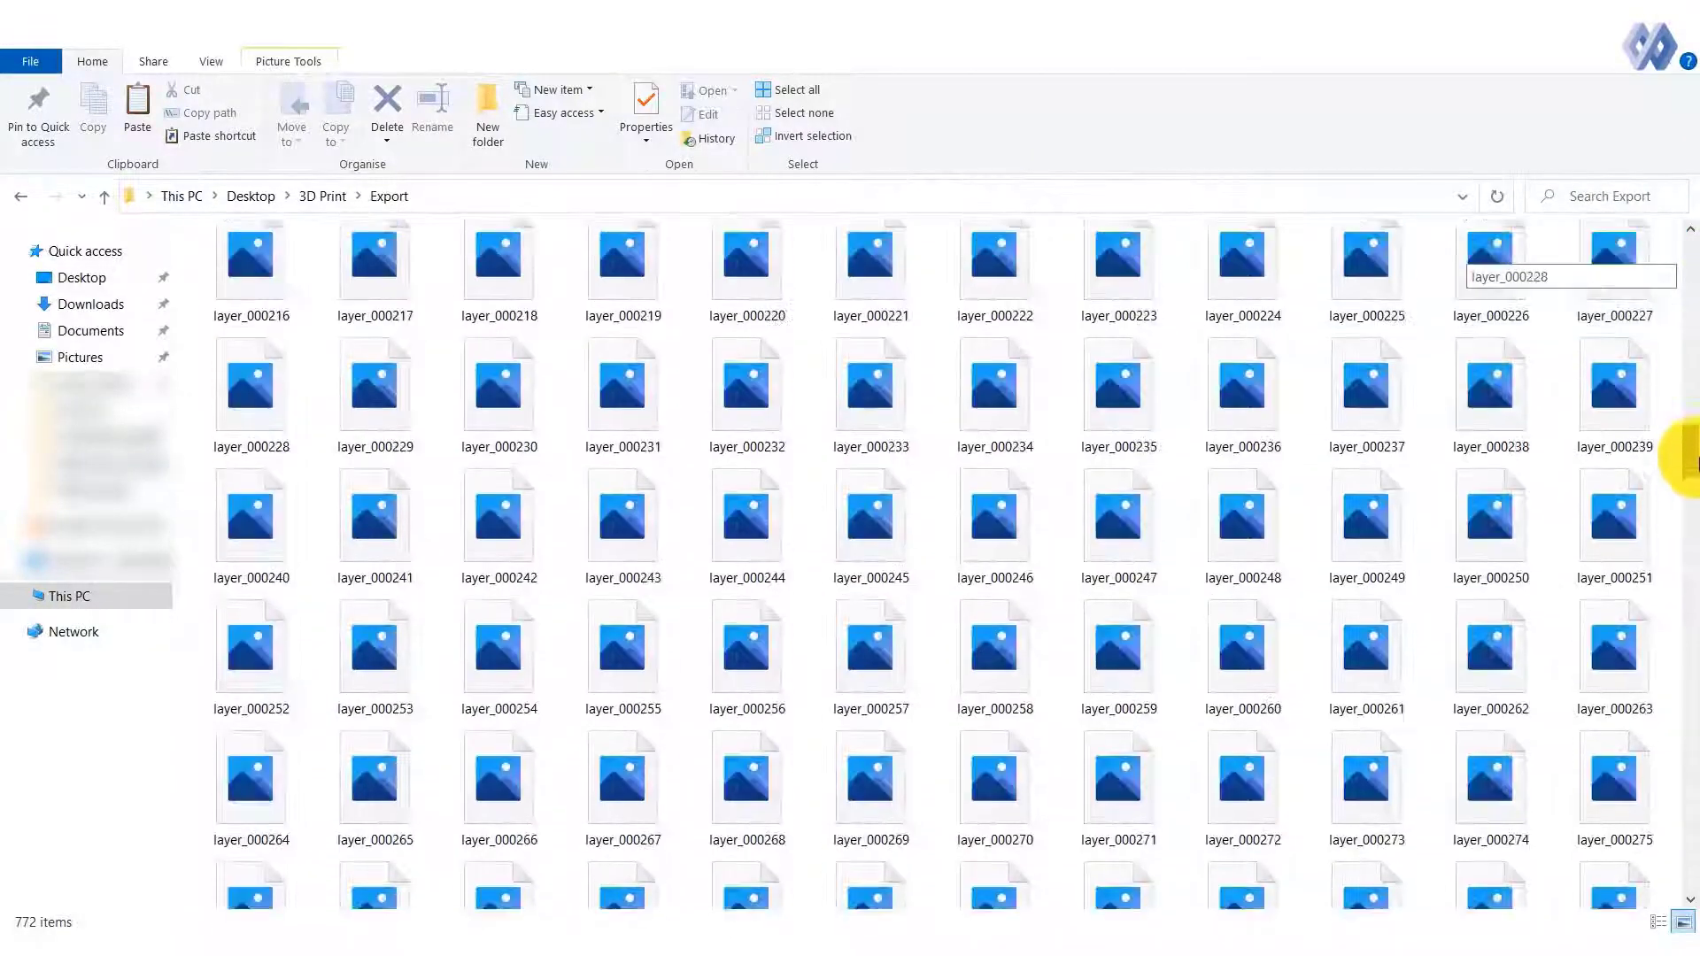
scroll("down", 3)
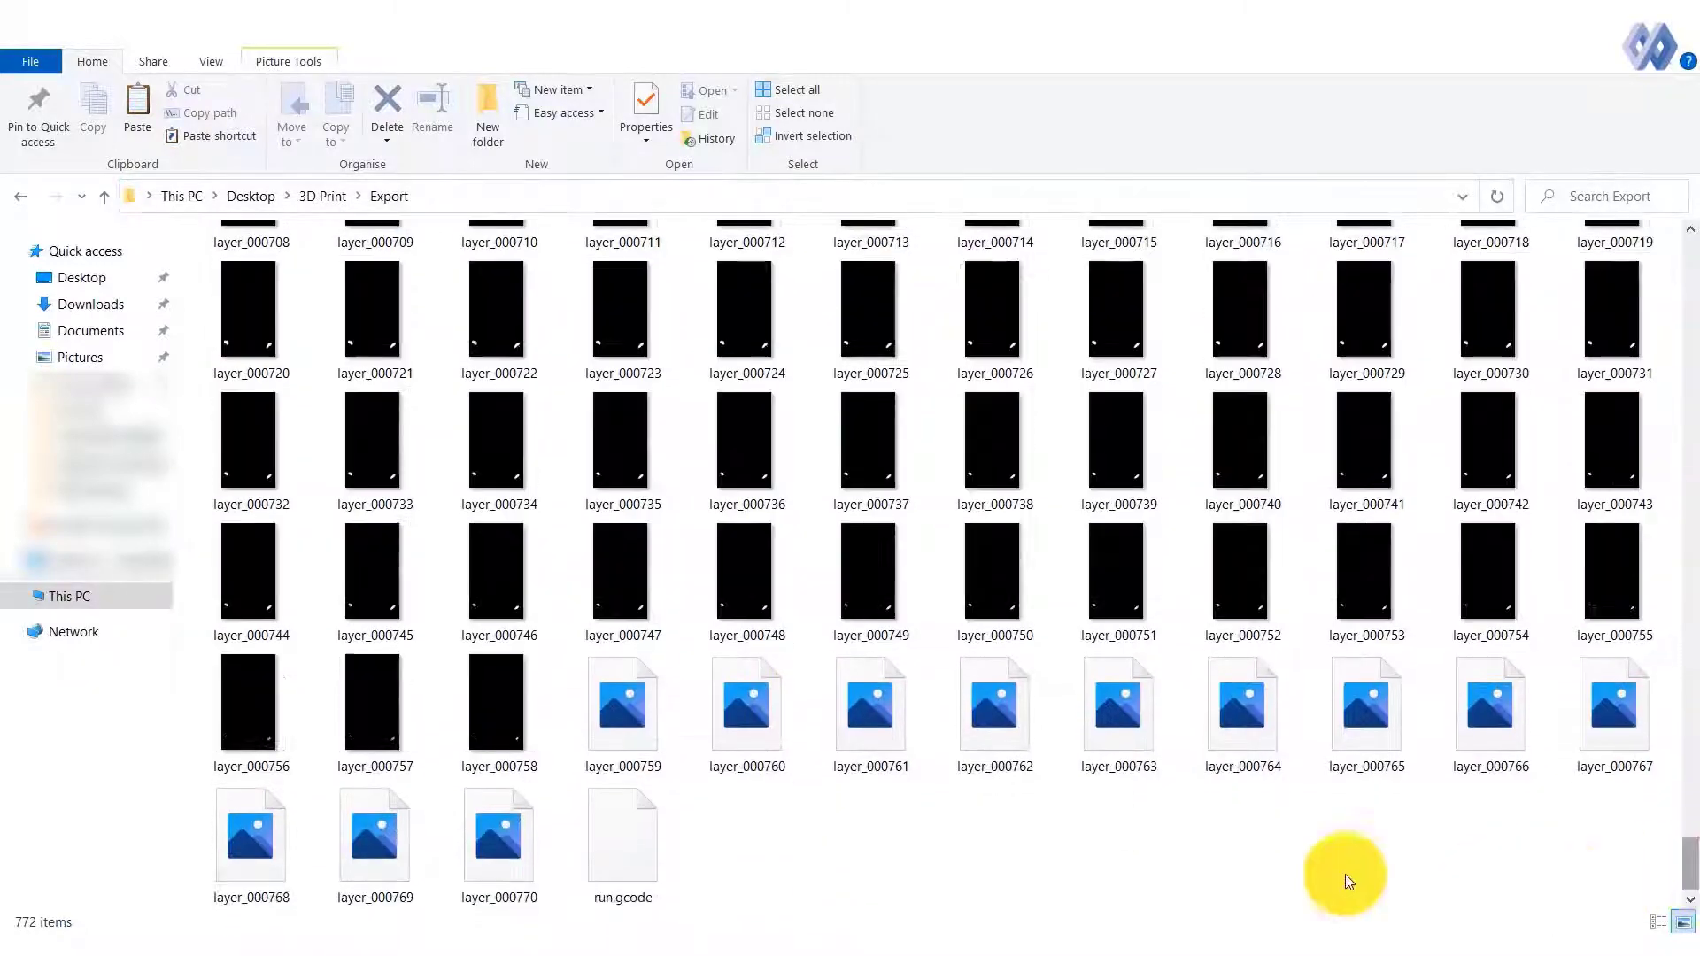
right_click(621, 835)
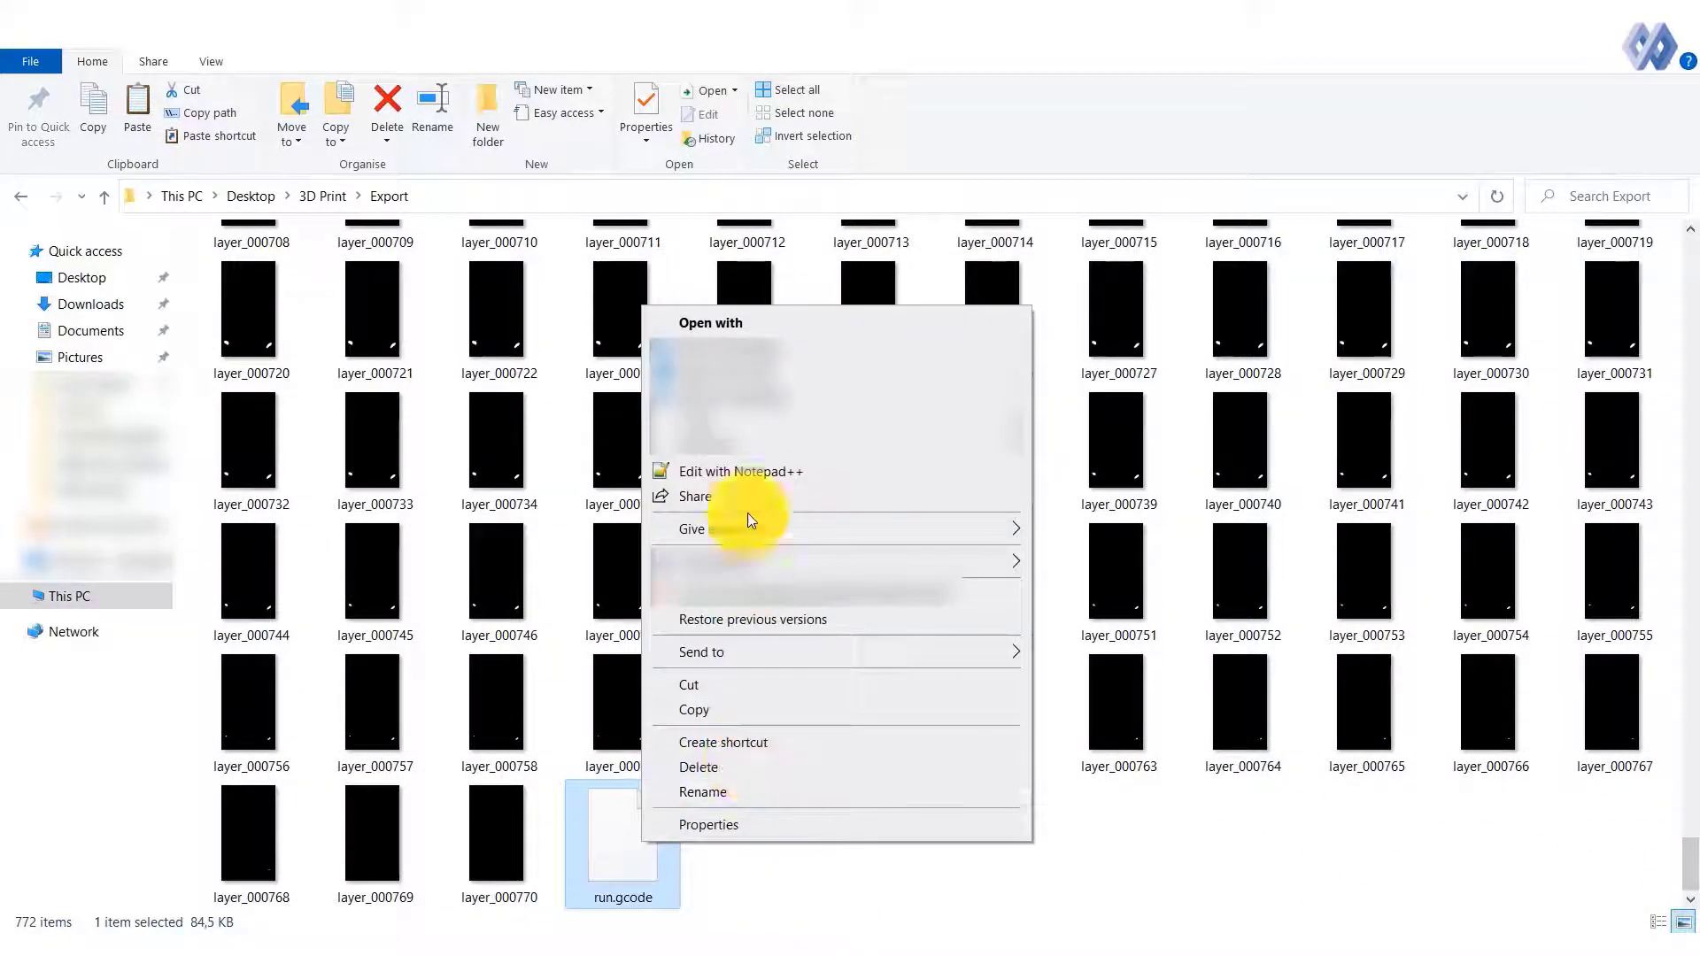
left_click(743, 470)
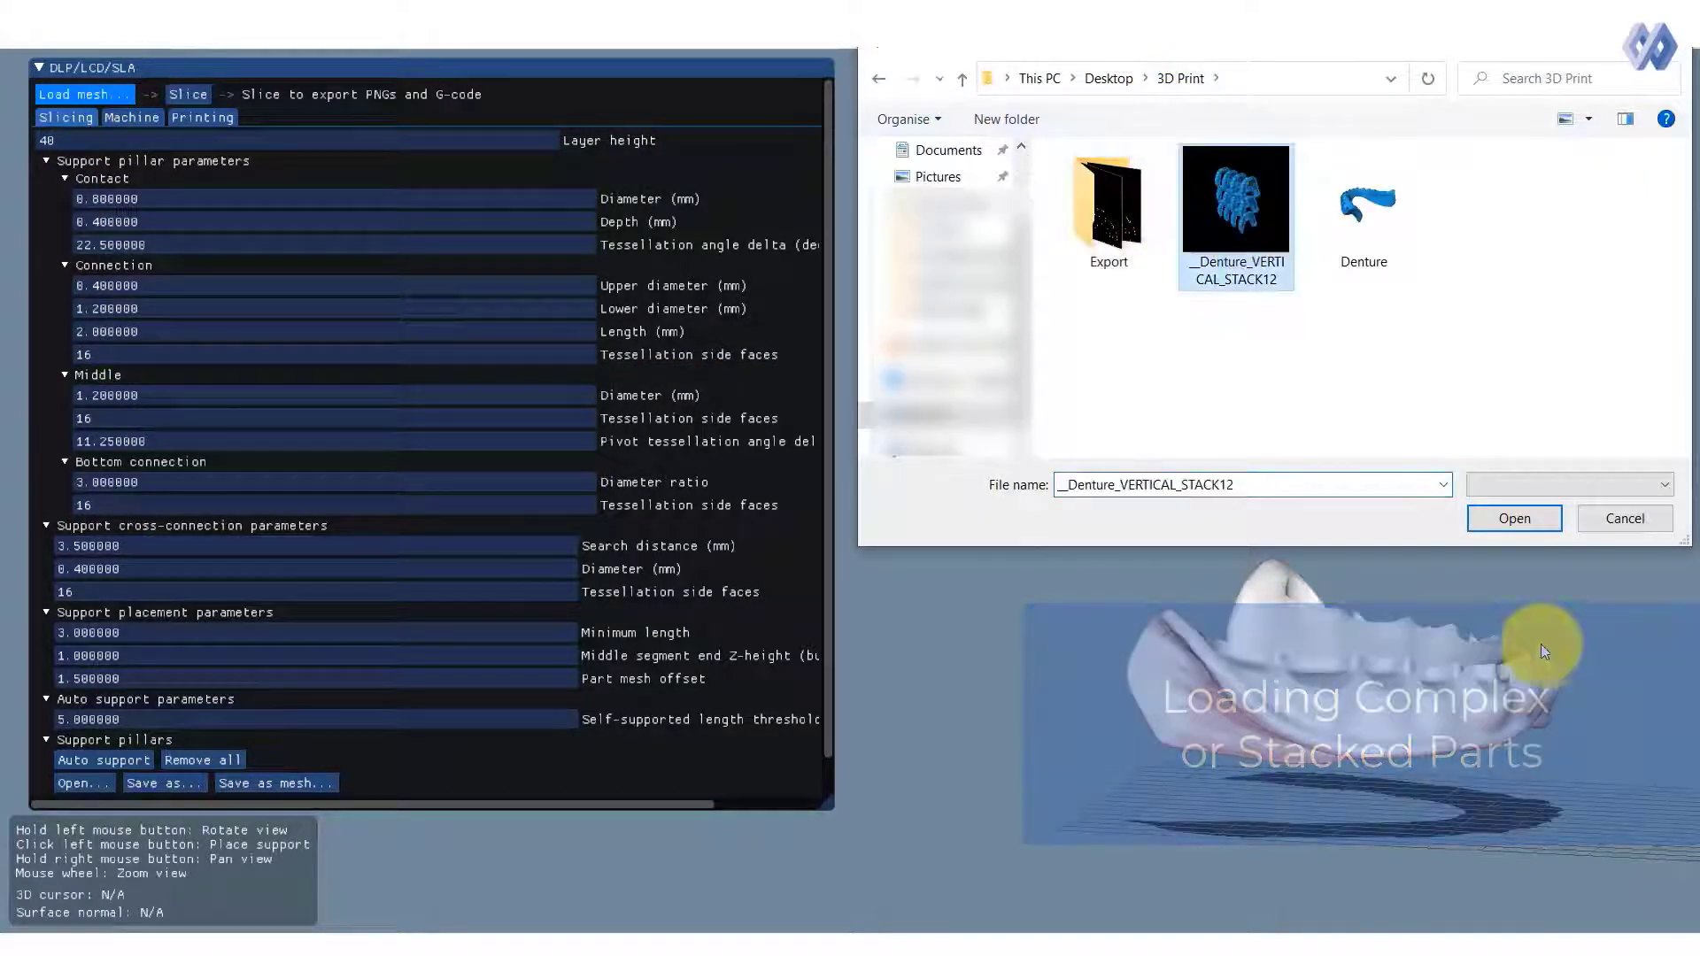
- Load __Denture_VERTICAL_STACK12 and start auto-supporting the twelve stacked dentures
left_click(1514, 518)
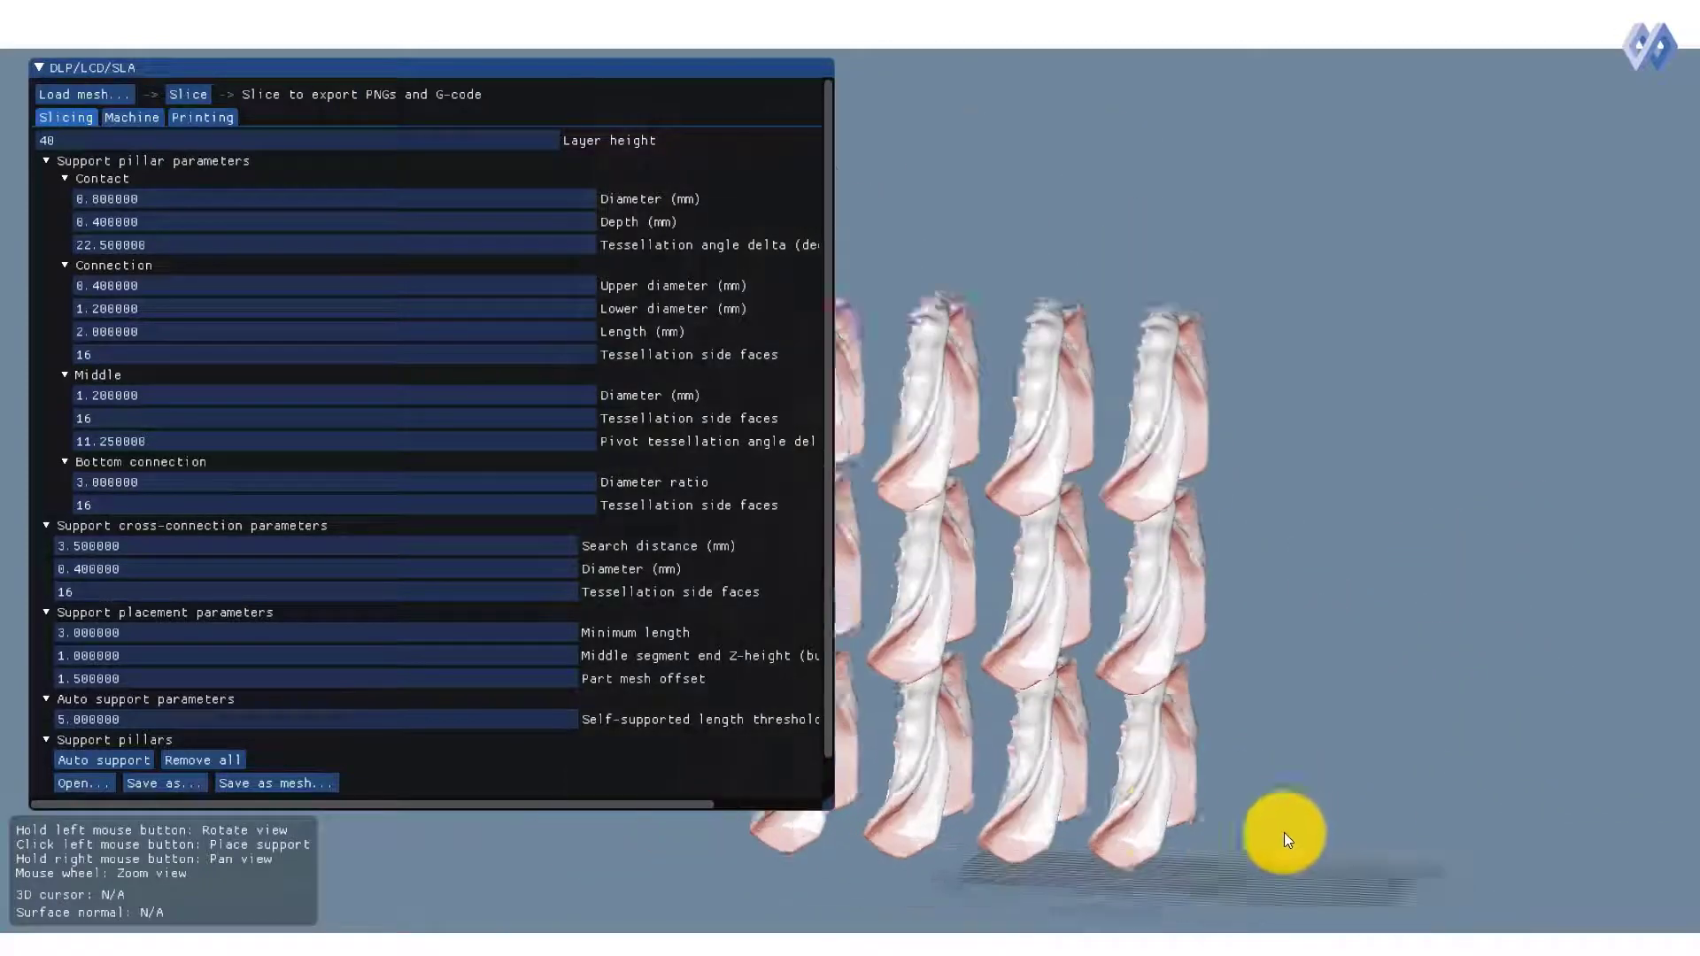
left_click(102, 759)
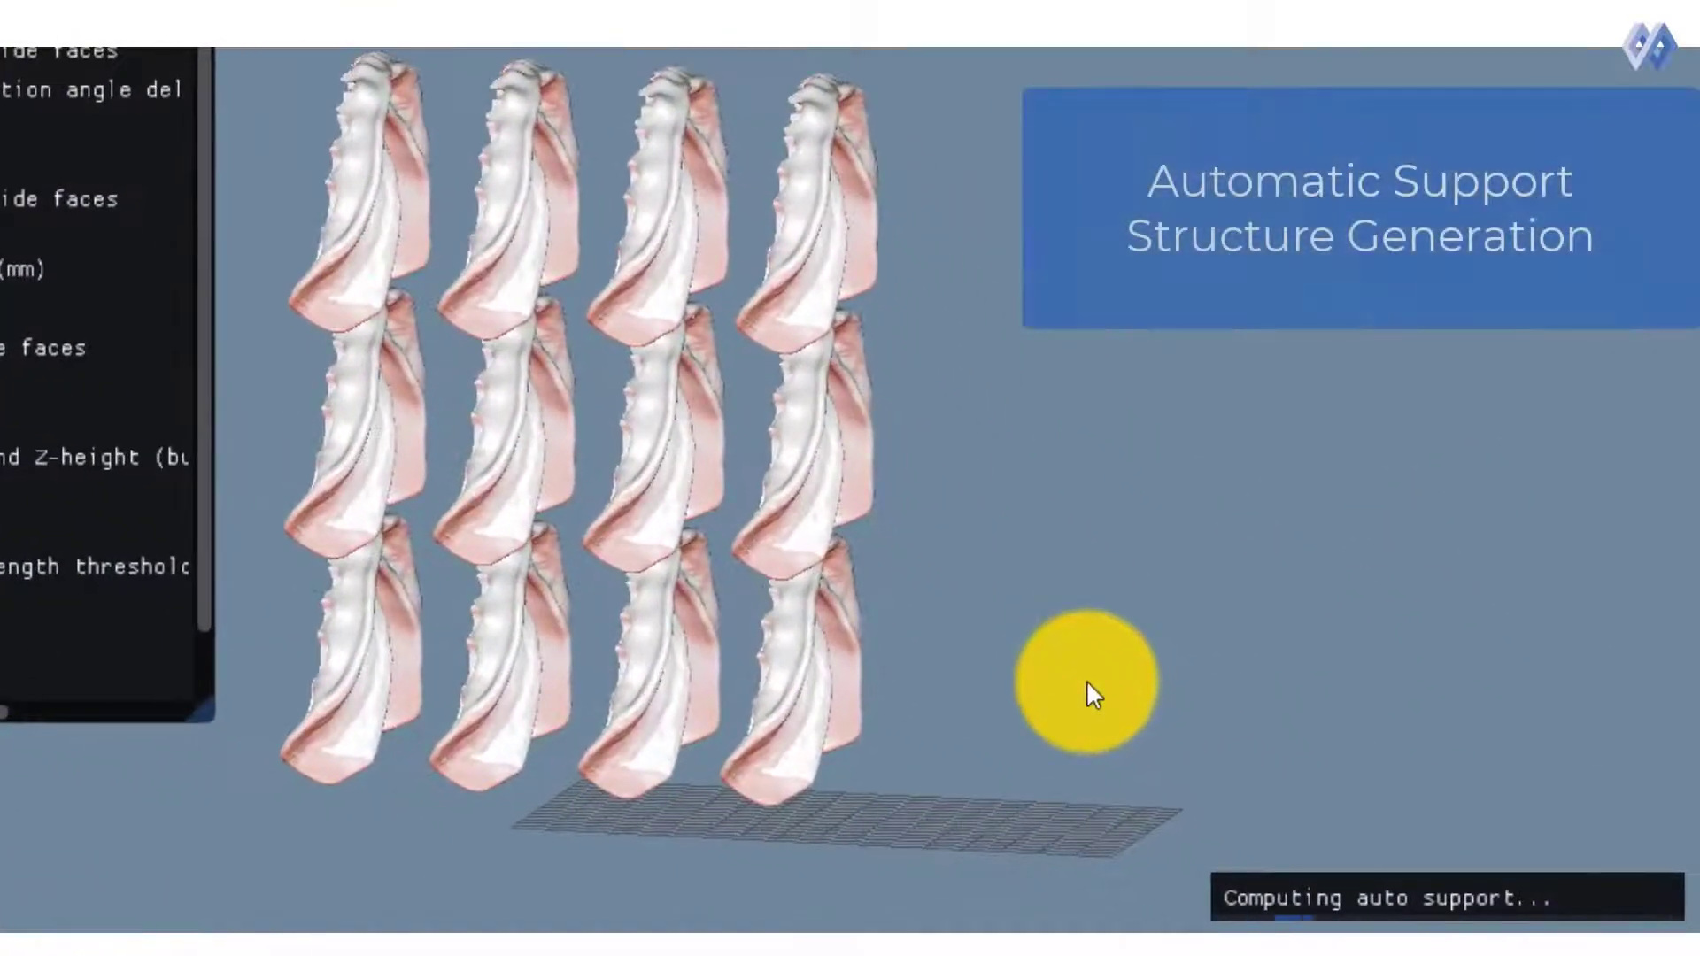